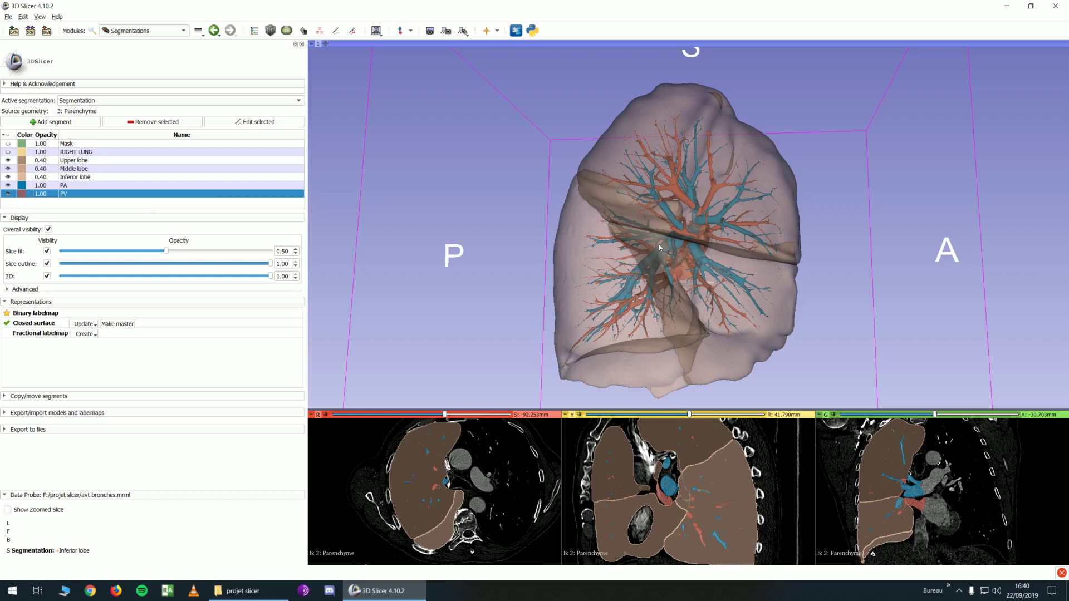
{"action": "mouse_move", "coordinate": [946, 216]}
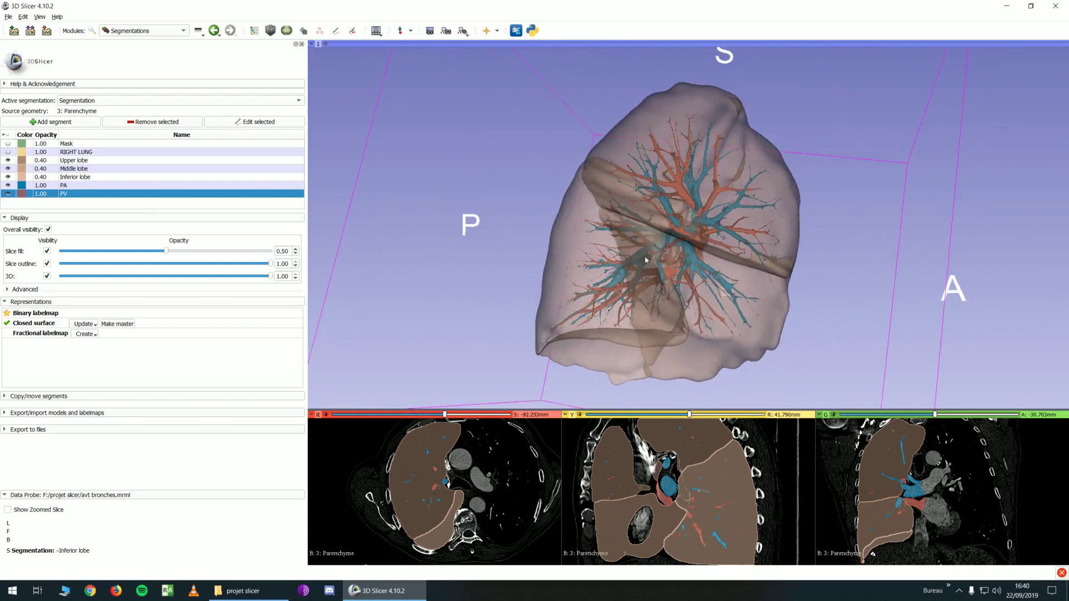
Step: Rotate the 3D lung model, then start editing the lung segmentation with segments hidden
{"action": "left_click_drag", "start_coordinate": [645, 260], "coordinate": [620, 291]}
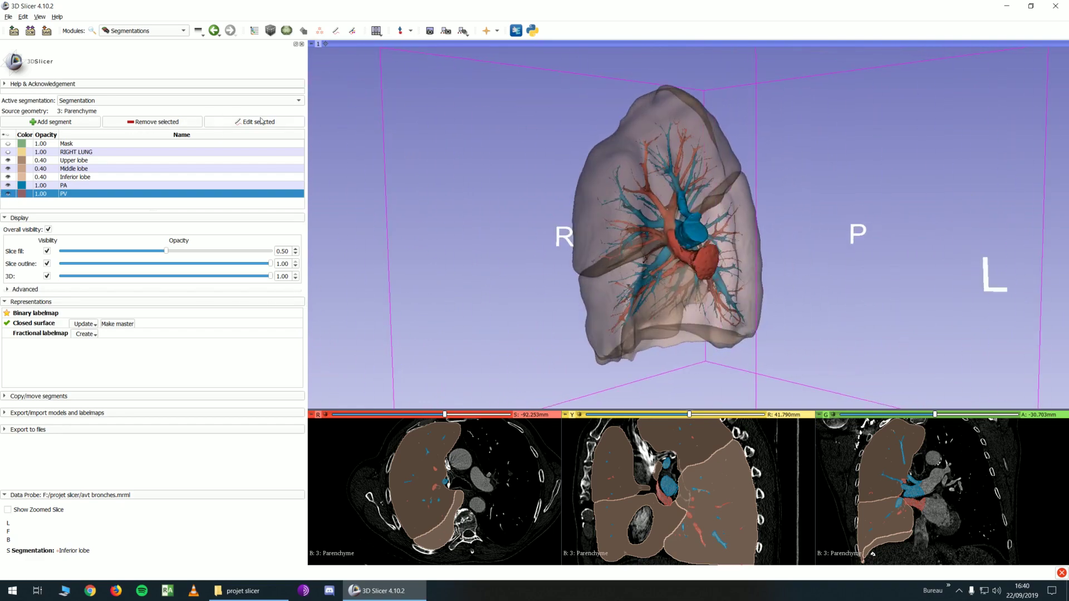
{"action": "left_click", "coordinate": [140, 30]}
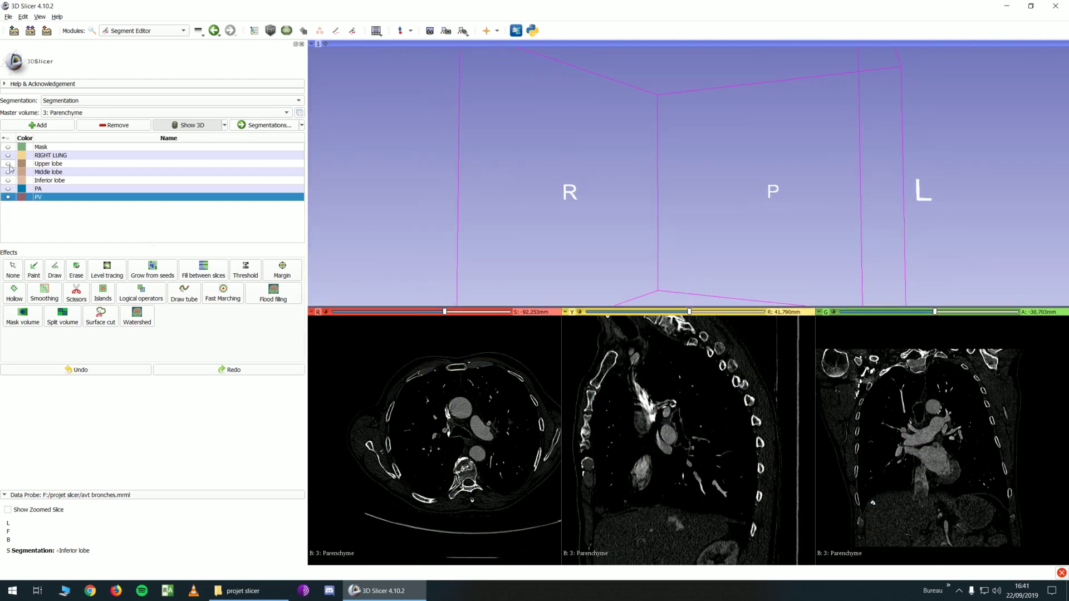
Step: Show the Mask segment and move through the axial slices lower in the chest
{"action": "left_click", "coordinate": [7, 155]}
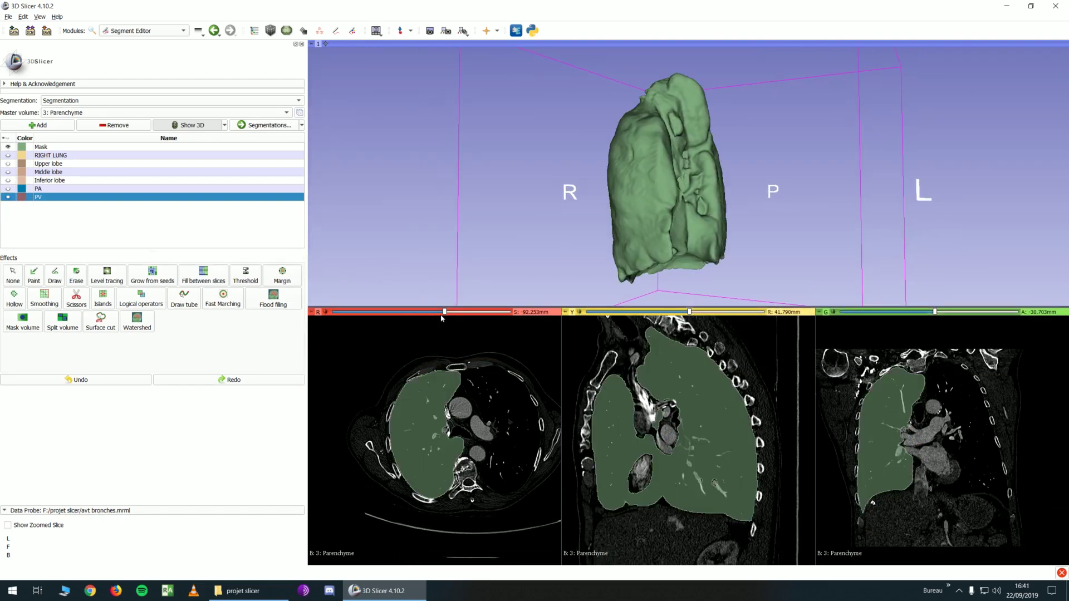
{"action": "left_click_drag", "start_coordinate": [444, 312], "coordinate": [429, 312]}
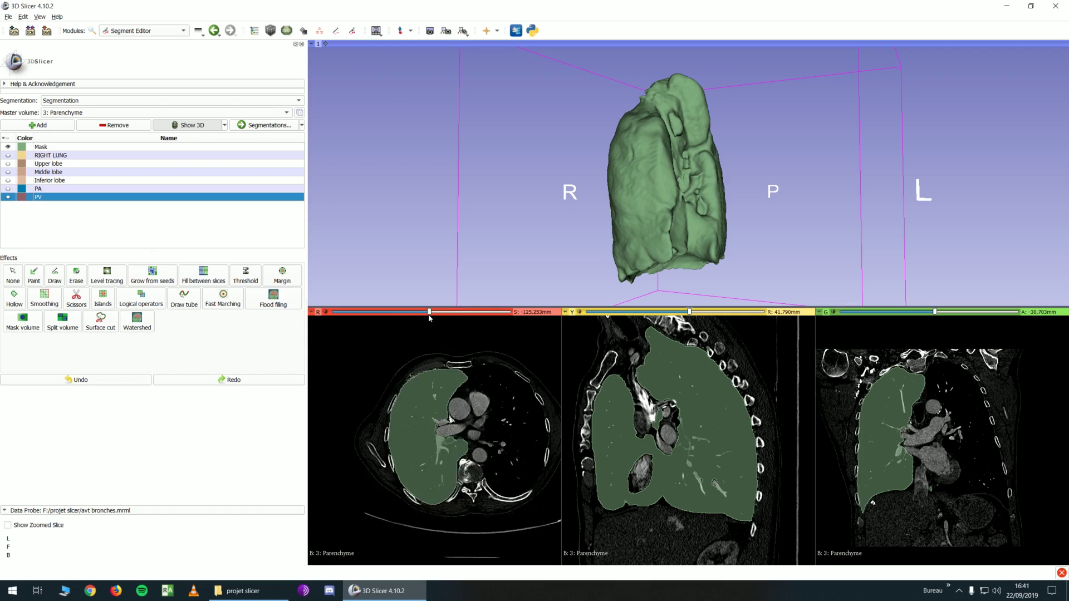
{"action": "left_click_drag", "start_coordinate": [429, 312], "coordinate": [440, 312]}
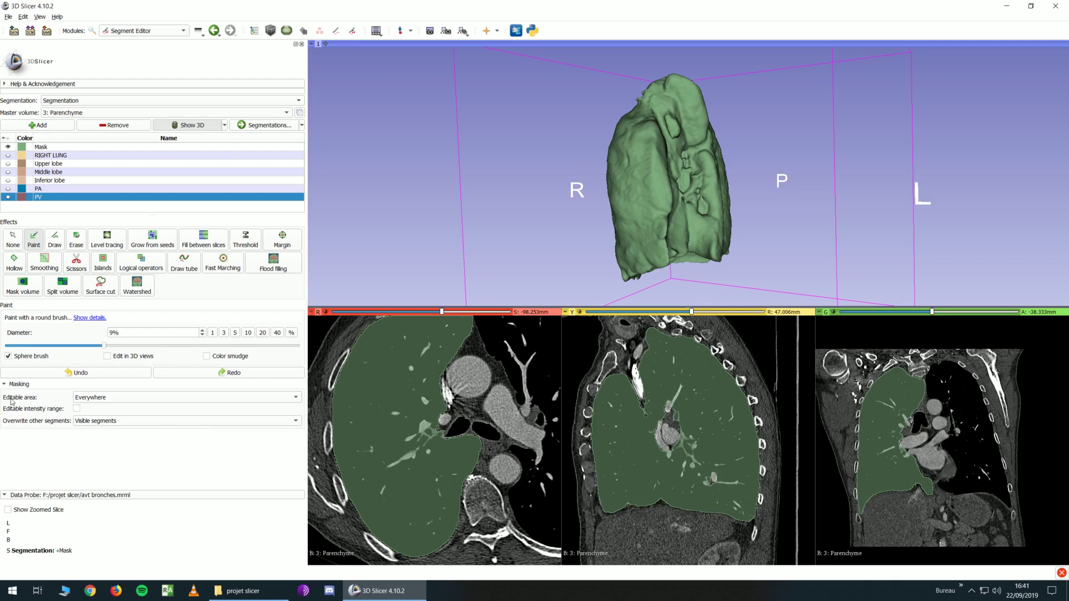
Step: Set Overwrite to None, undo the stray stroke, and paint the trachea into Mask
{"action": "left_click", "coordinate": [185, 421]}
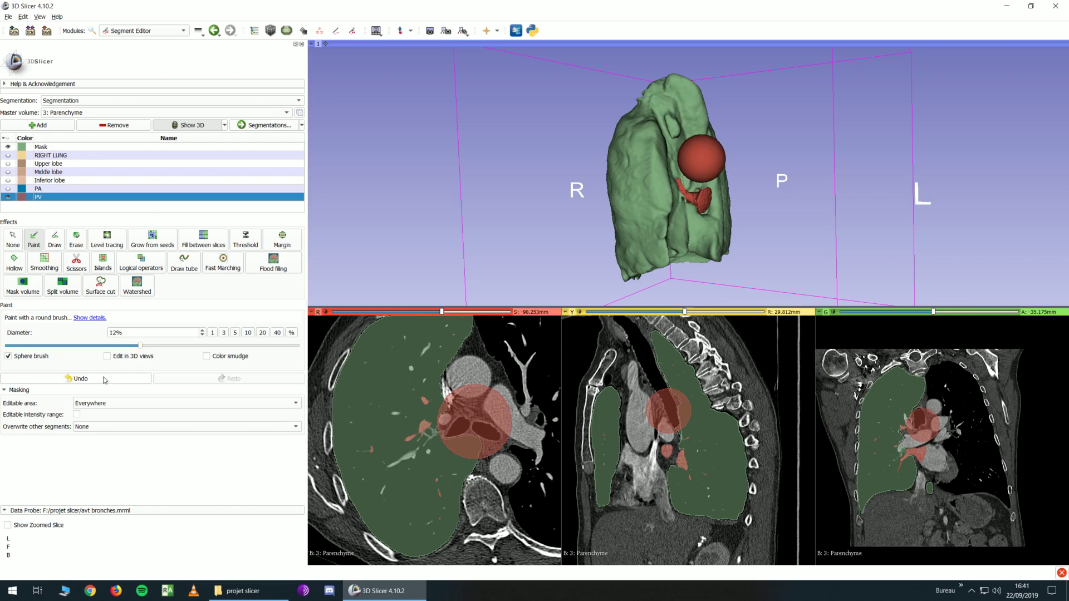
{"action": "left_click", "coordinate": [77, 379]}
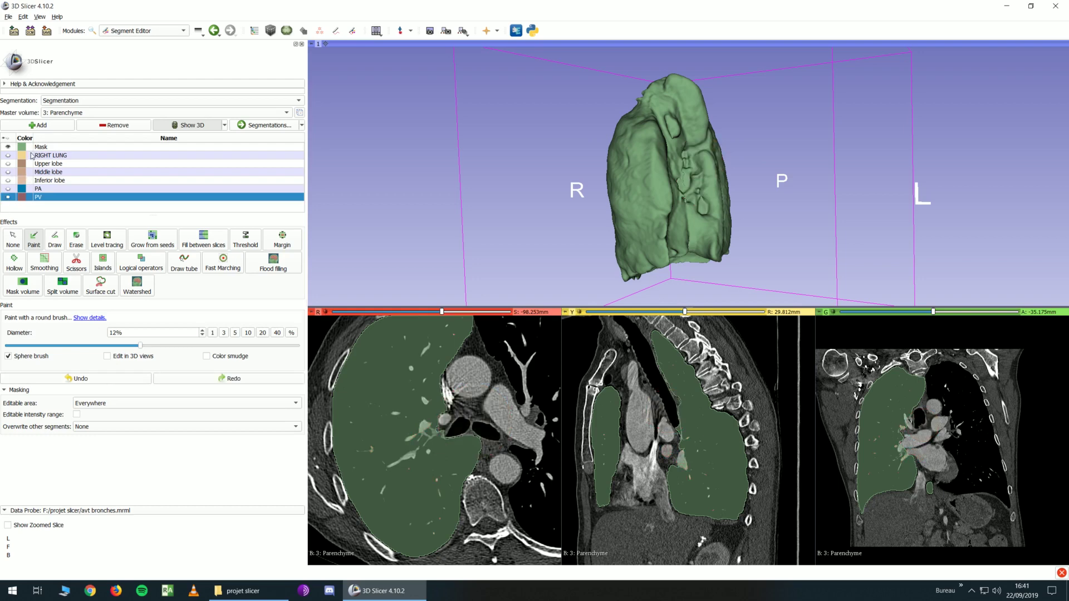
{"action": "left_click", "coordinate": [40, 147]}
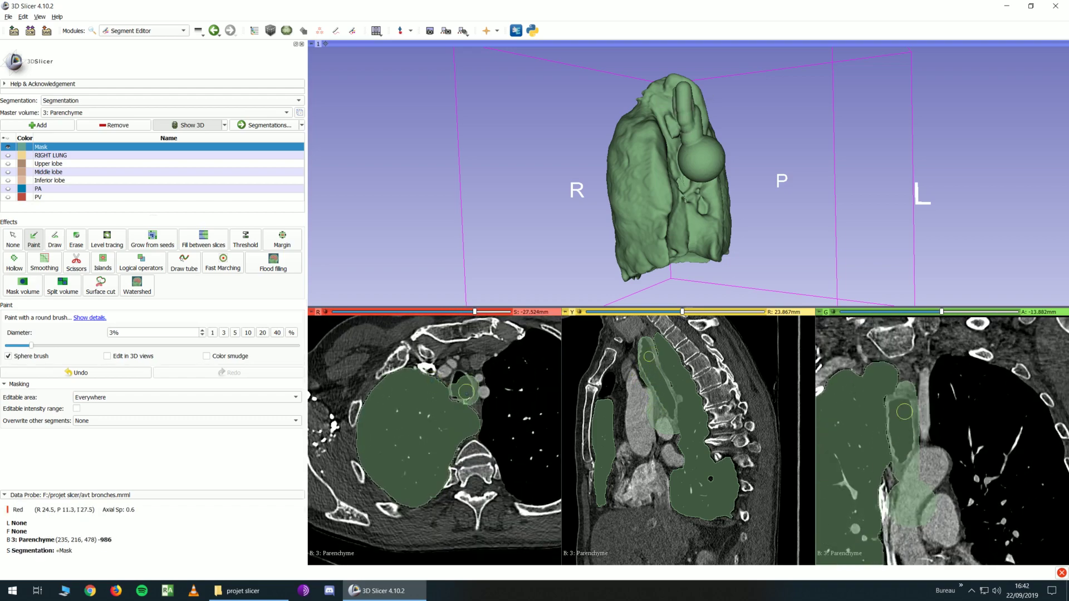
{"action": "left_click", "coordinate": [461, 398]}
{"action": "type", "text": "bronchi"}
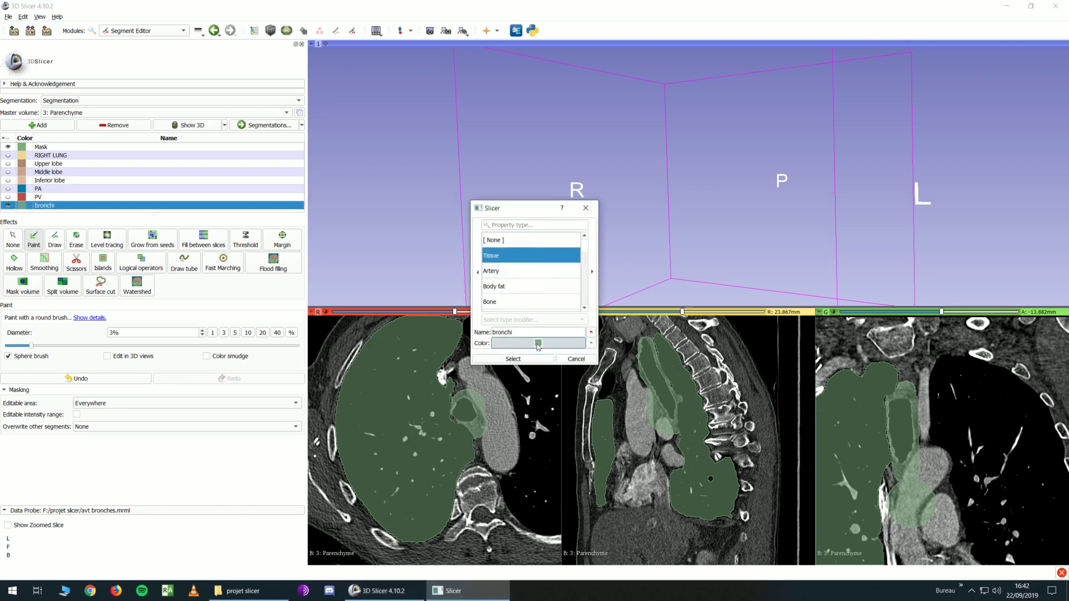
Step: Give the new segment the 'bronchi' colour from the GenericAnatomyColors table
{"action": "left_click", "coordinate": [536, 343]}
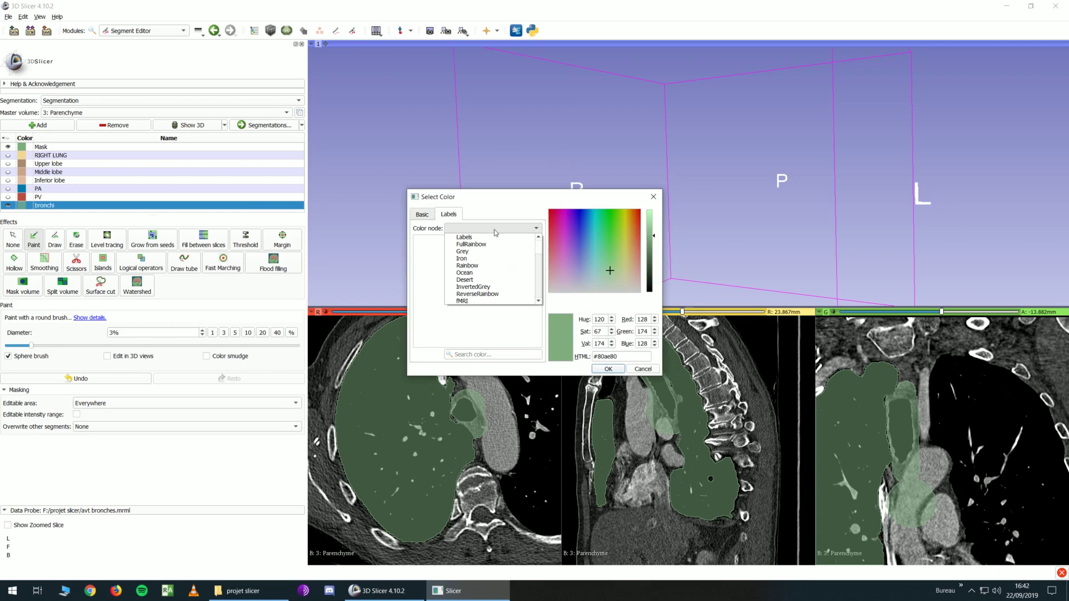
{"action": "scroll", "scroll_direction": "down", "scroll_amount": 3}
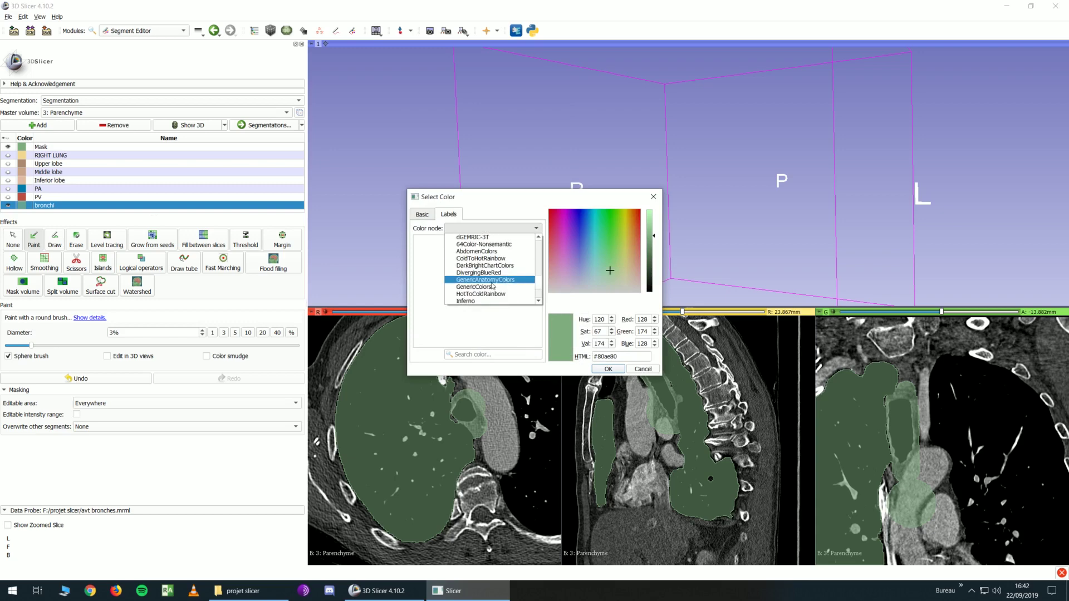
{"action": "left_click", "coordinate": [486, 280]}
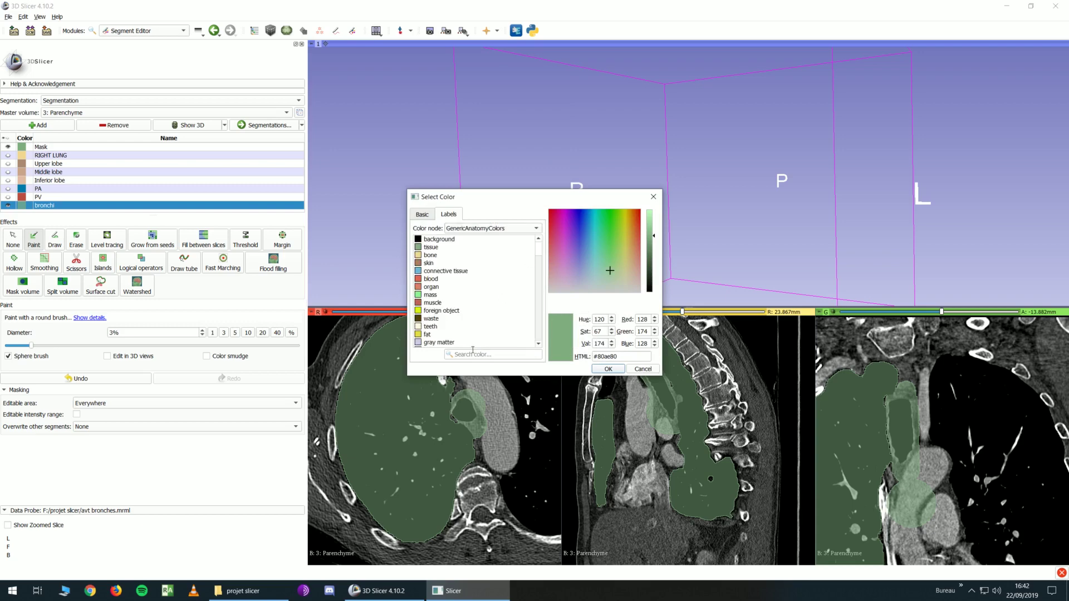
{"action": "type", "text": "bronchi"}
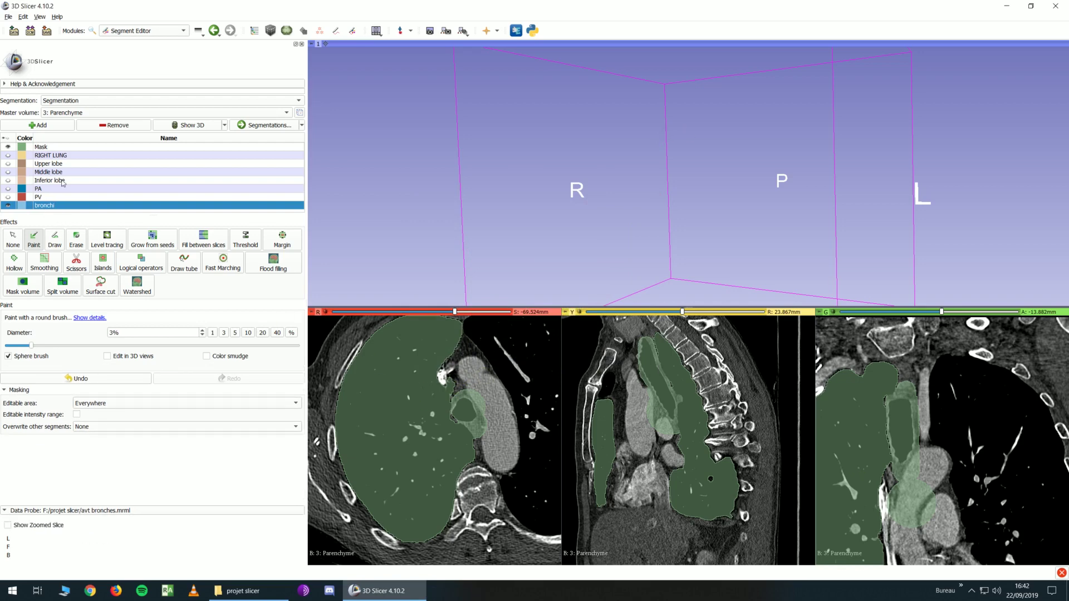
{"action": "left_click", "coordinate": [9, 147]}
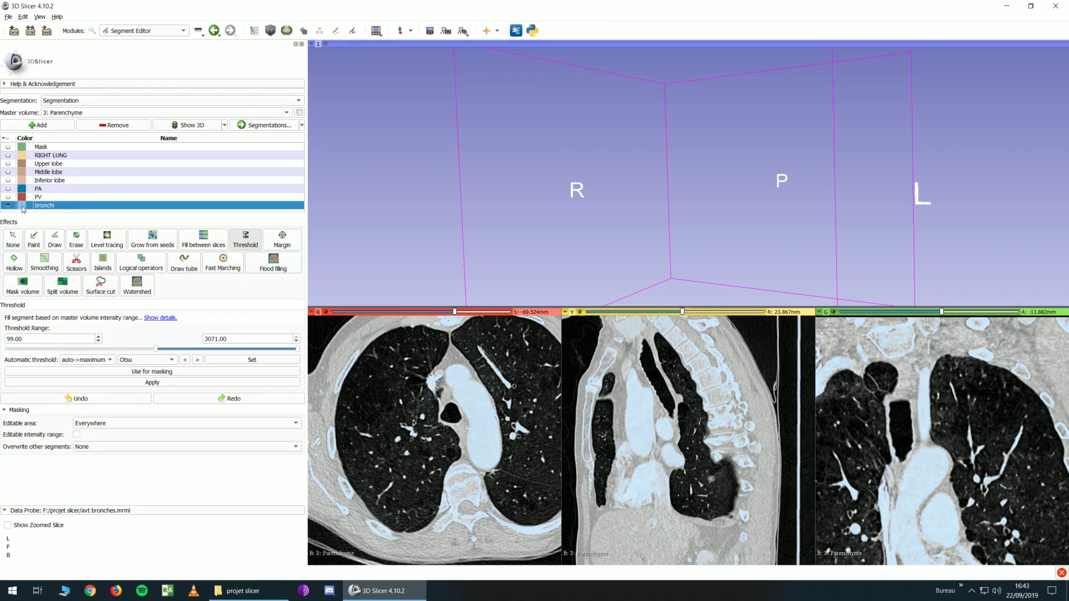
Step: Change the bronchi segment colour to red
{"action": "left_click", "coordinate": [21, 205]}
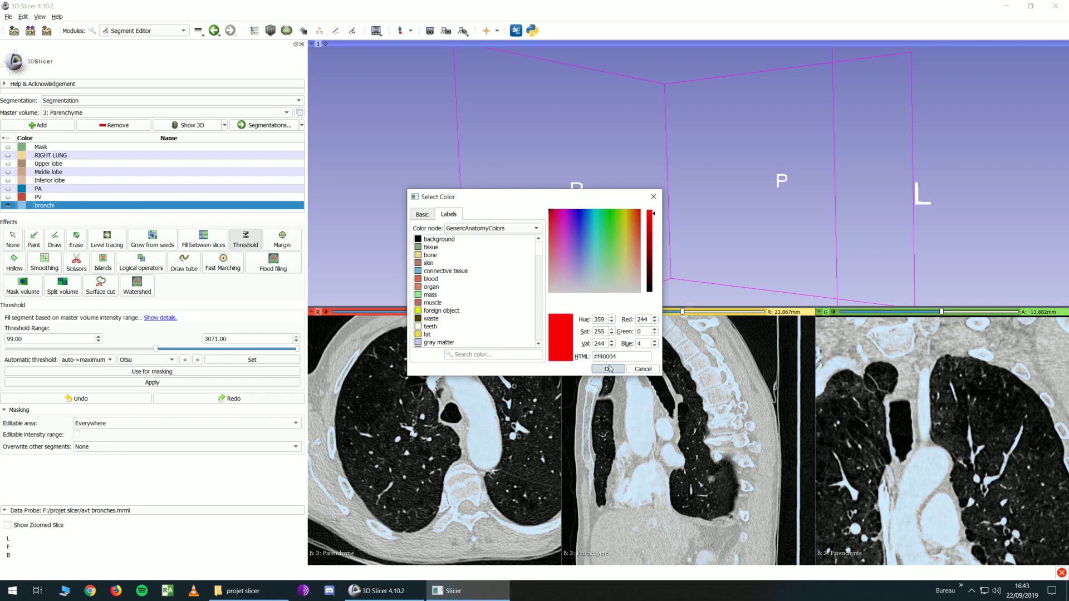
{"action": "left_click", "coordinate": [607, 368]}
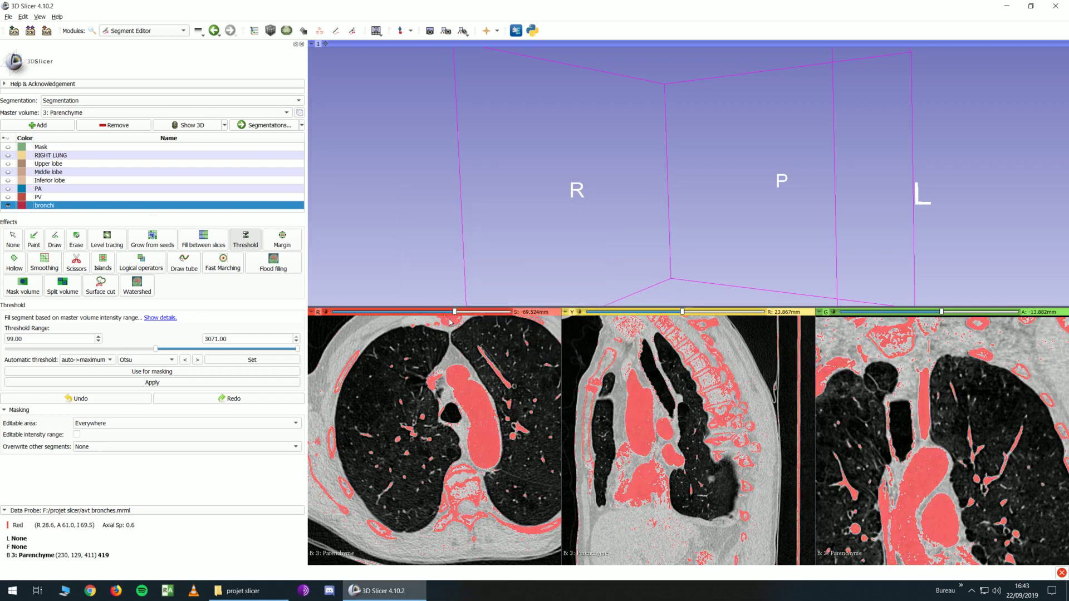
Step: Threshold the bronchi segment to air values, about -3021 to -994
{"action": "left_click_drag", "start_coordinate": [157, 349], "coordinate": [141, 349]}
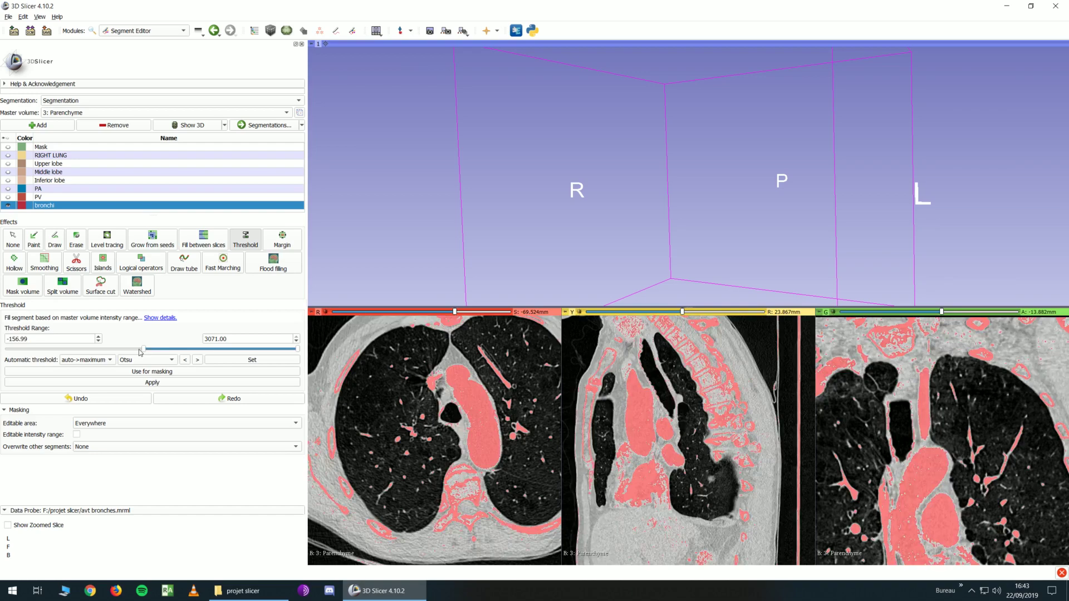
{"action": "left_click_drag", "start_coordinate": [142, 349], "coordinate": [8, 348]}
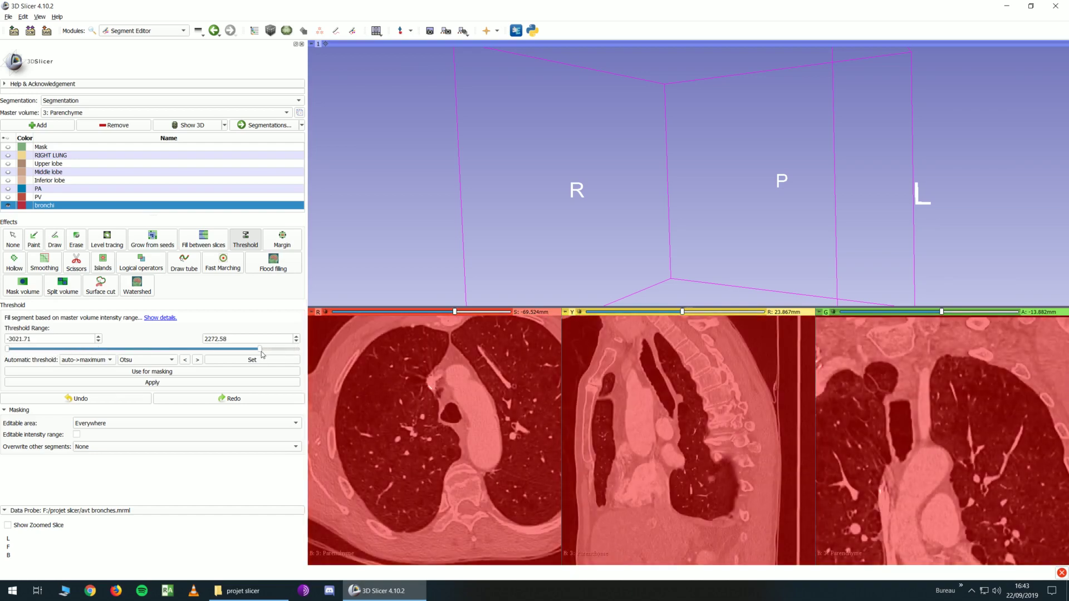
{"action": "left_click_drag", "start_coordinate": [259, 349], "coordinate": [155, 349]}
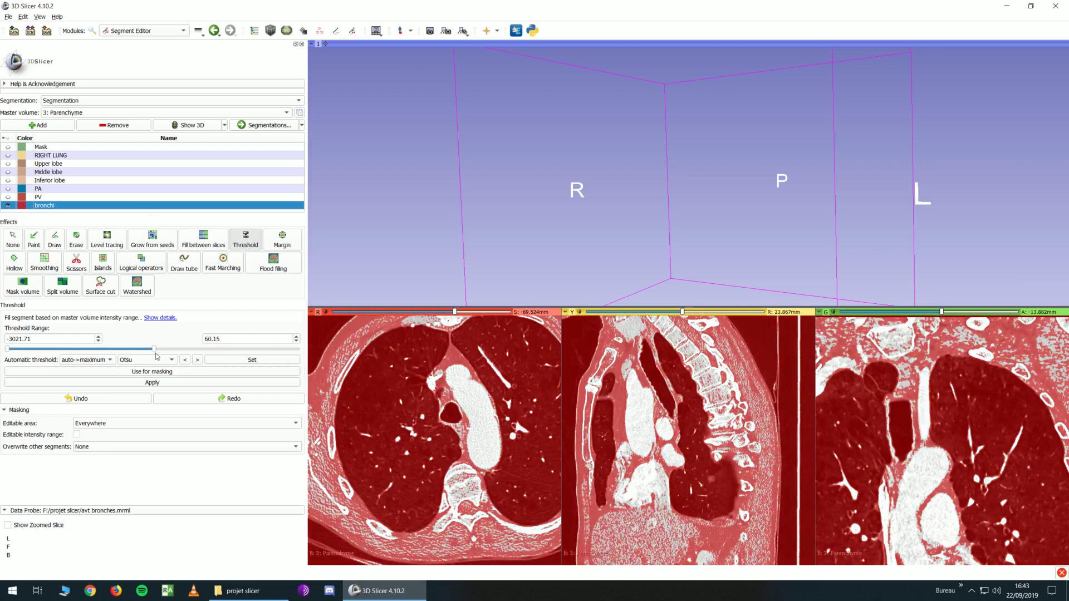
{"action": "left_click_drag", "start_coordinate": [156, 350], "coordinate": [125, 349]}
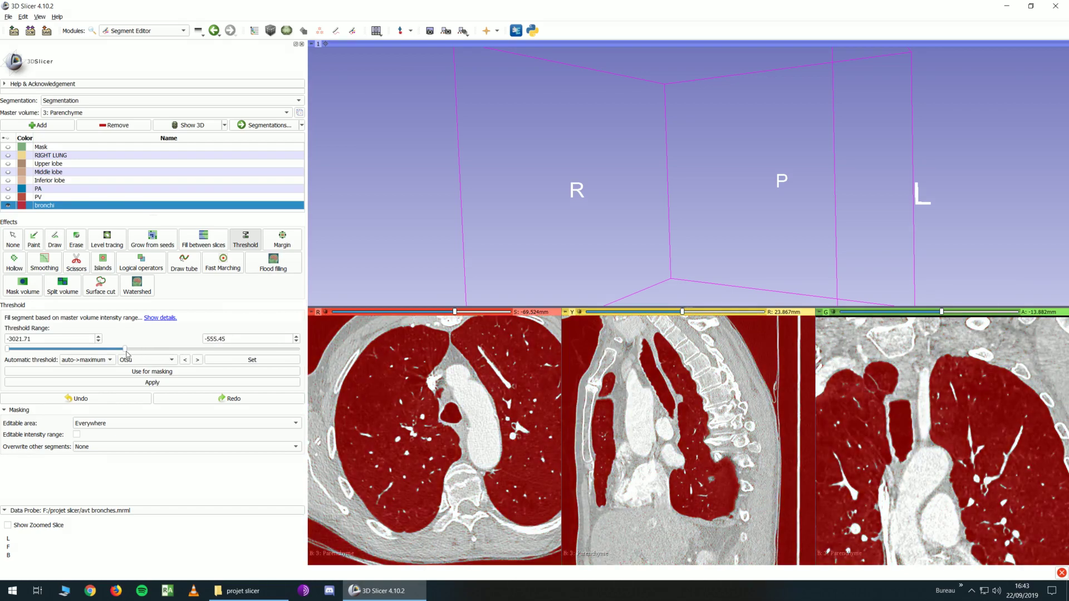
{"action": "left_click_drag", "start_coordinate": [123, 349], "coordinate": [102, 350]}
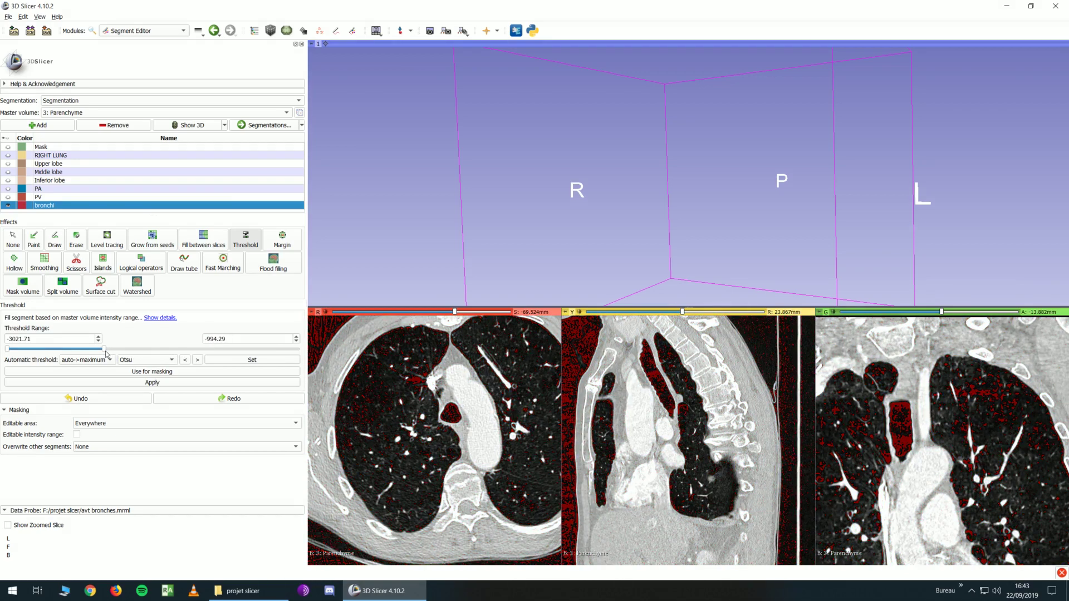
{"action": "left_click_drag", "start_coordinate": [101, 349], "coordinate": [109, 350]}
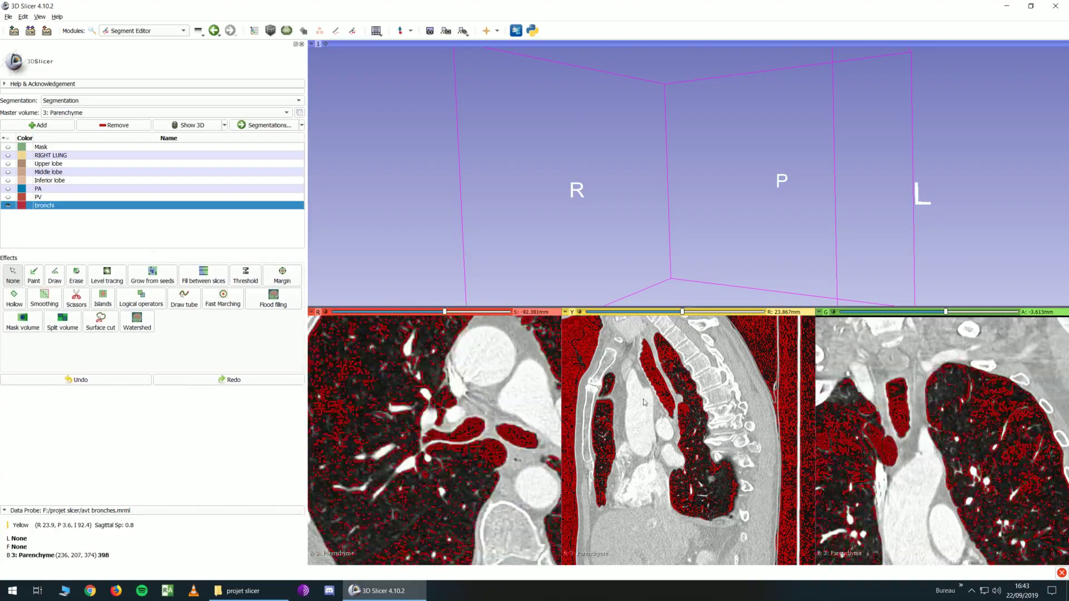
Step: Reapply the -3024 to -1000 air threshold to the bronchi segment
{"action": "left_click", "coordinate": [101, 276]}
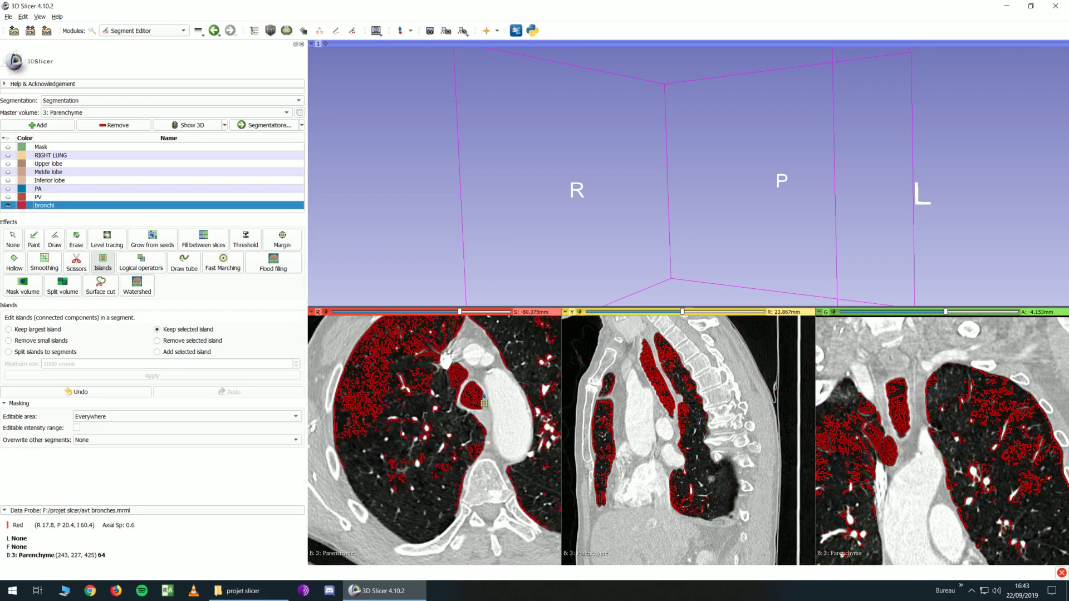
{"action": "scroll", "scroll_direction": "down", "scroll_amount": 3}
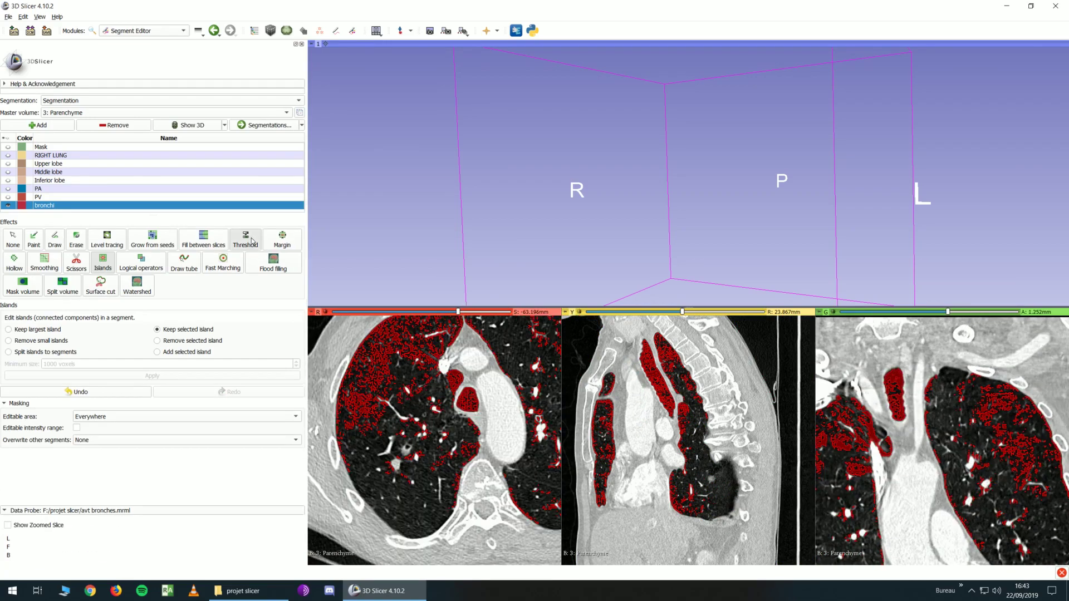
{"action": "left_click", "coordinate": [246, 238]}
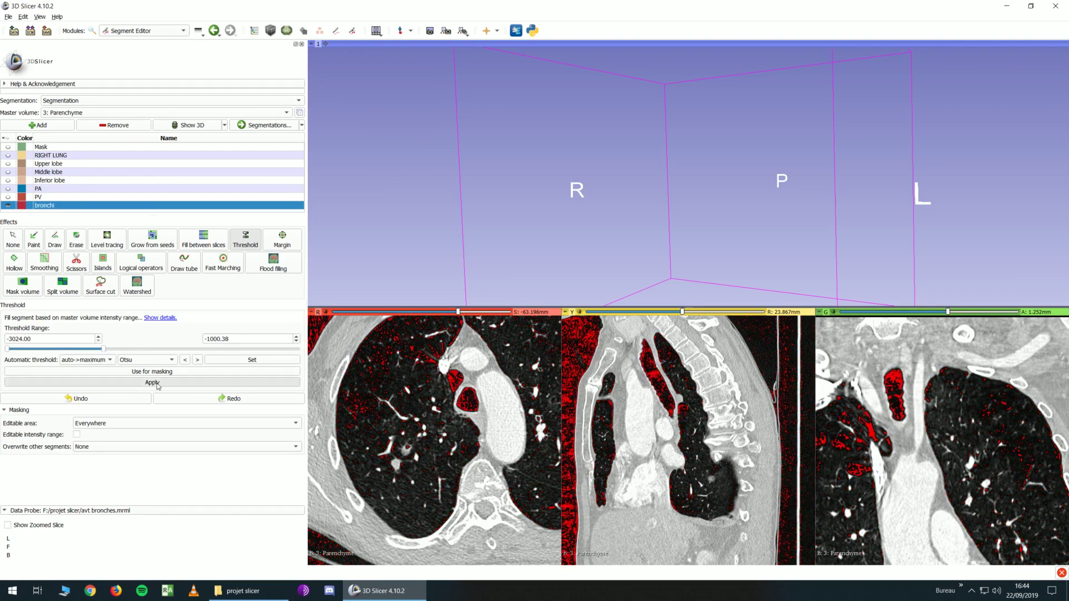
{"action": "left_click", "coordinate": [151, 382]}
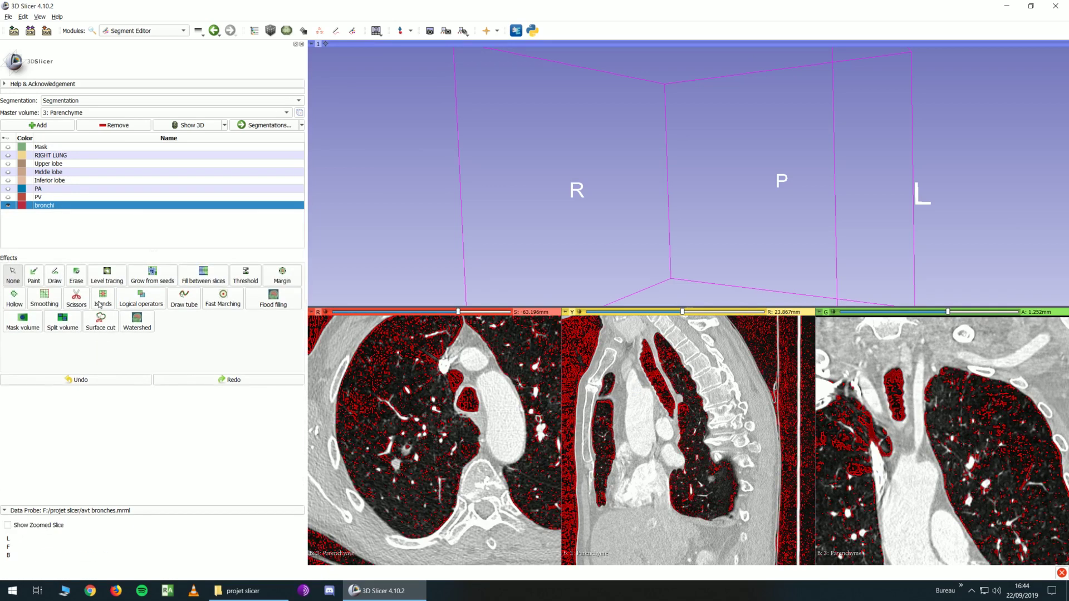
Step: Keep only the selected island connected to the trachea
{"action": "left_click", "coordinate": [103, 275]}
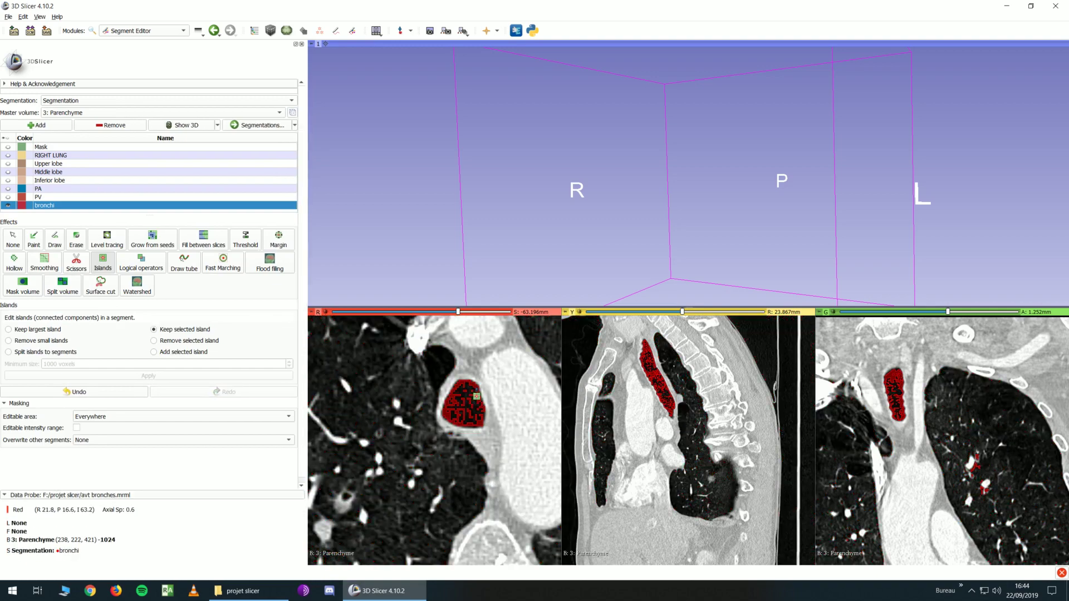
{"action": "scroll", "scroll_direction": "down", "scroll_amount": 3}
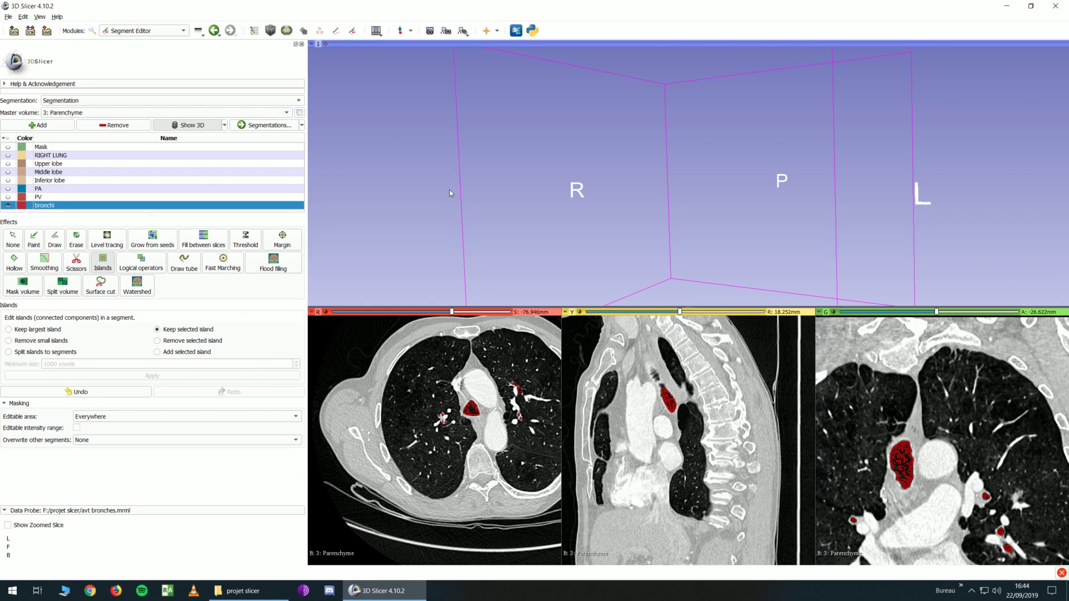
{"action": "mouse_move", "coordinate": [264, 254]}
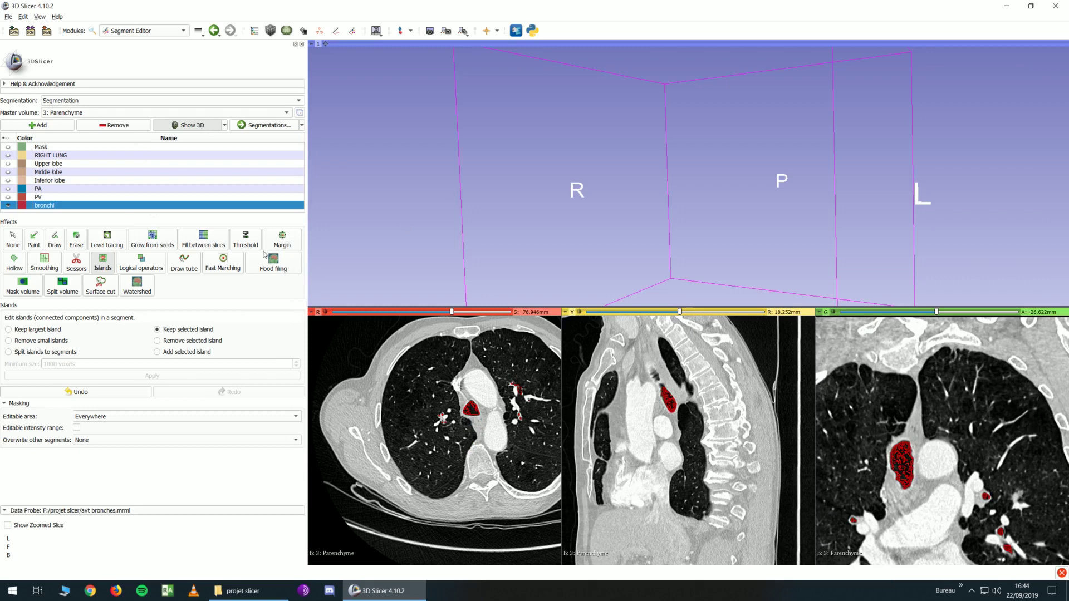
{"action": "mouse_move", "coordinate": [628, 327]}
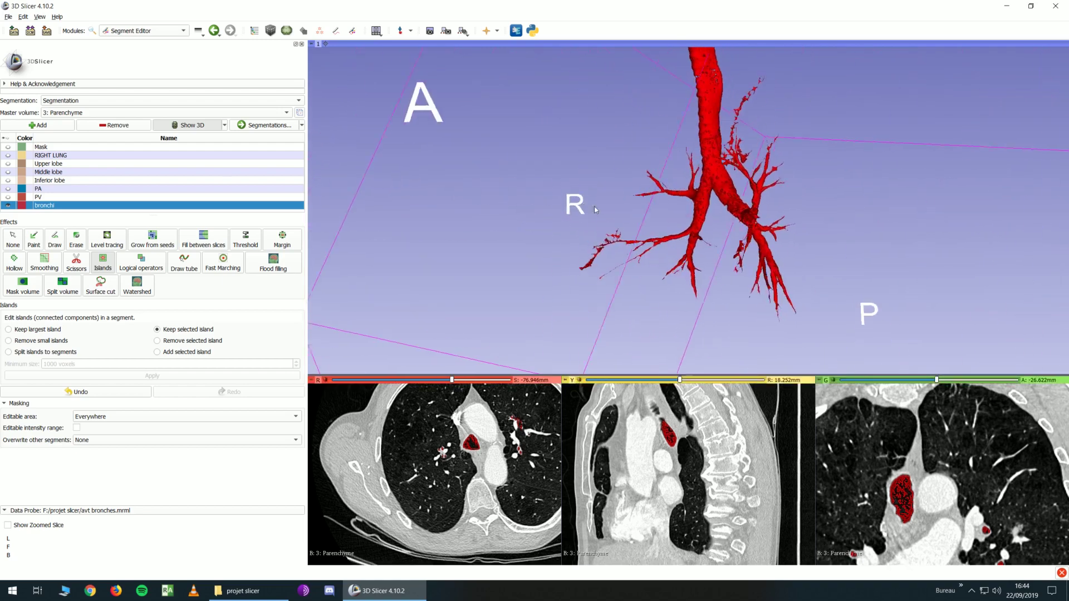
Step: Cut stray fragments off the bronchi tree with Scissors in the 3D view
{"action": "left_click", "coordinate": [76, 261]}
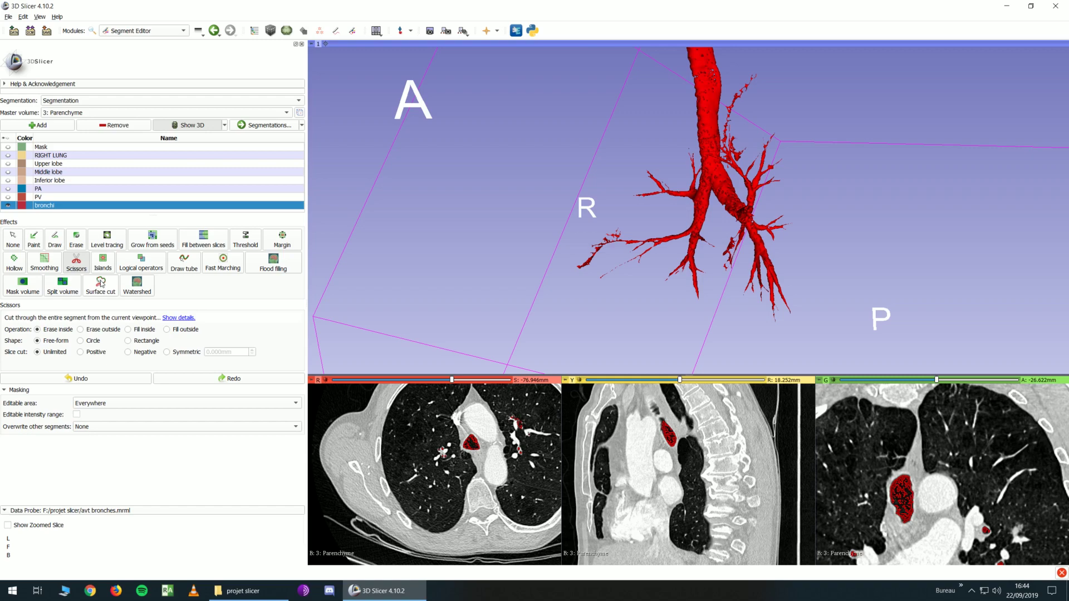
{"action": "left_click_drag", "start_coordinate": [561, 201], "coordinate": [618, 252]}
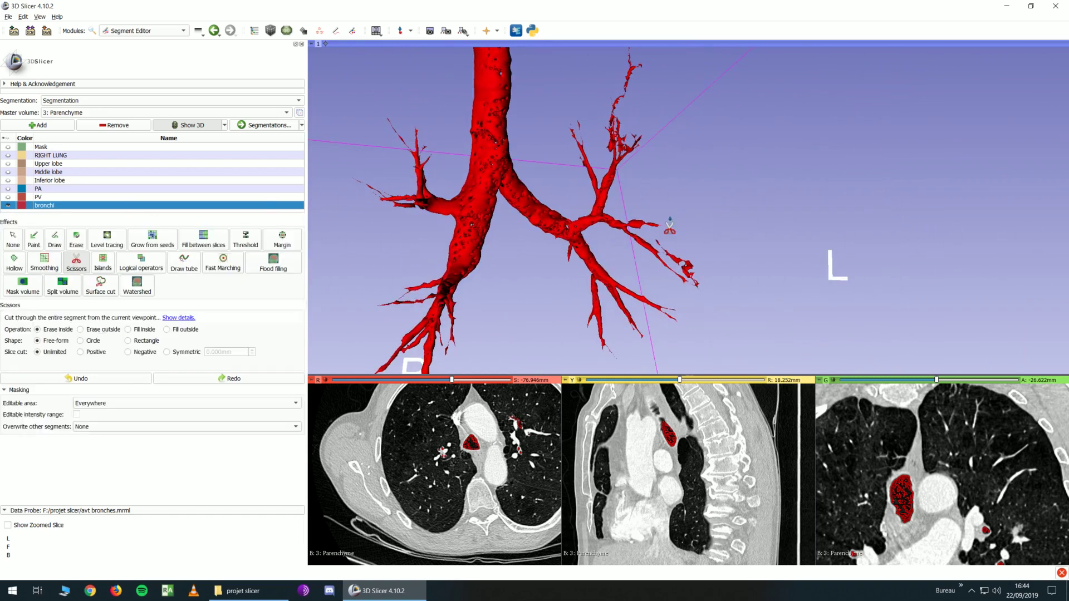
{"action": "left_click_drag", "start_coordinate": [665, 235], "coordinate": [685, 290]}
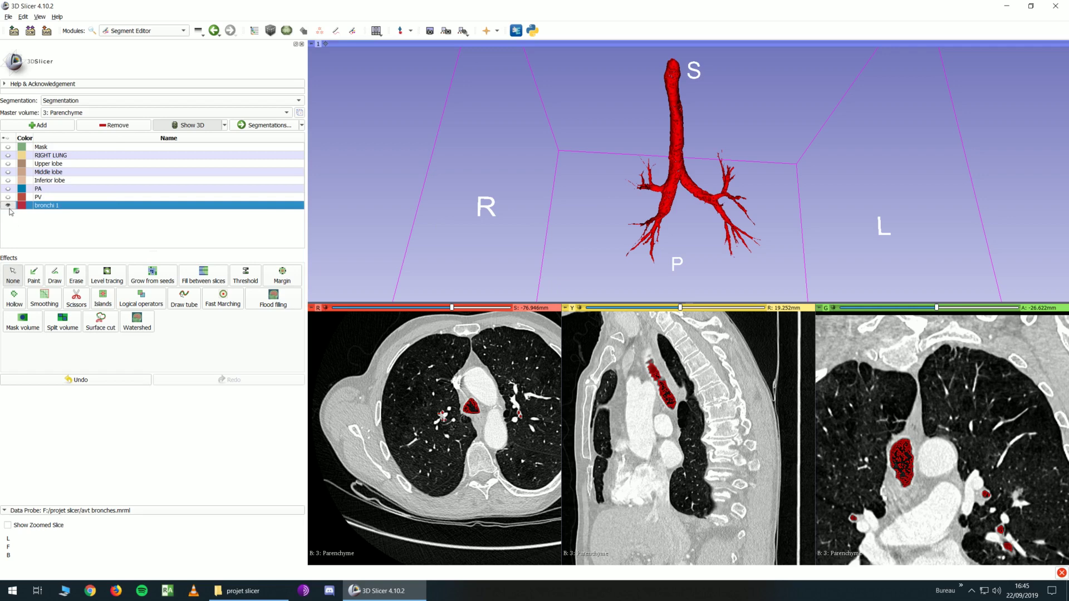
Step: Hide bronchi 1 and set a -3024 to -823.63 threshold range as the mask
{"action": "left_click", "coordinate": [37, 124]}
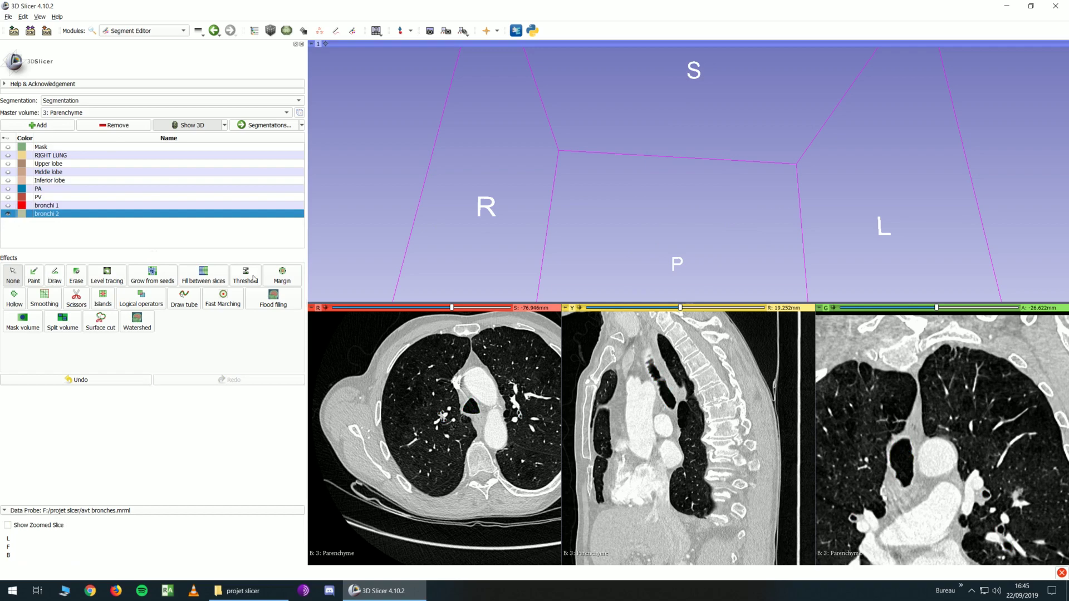
{"action": "left_click", "coordinate": [245, 274]}
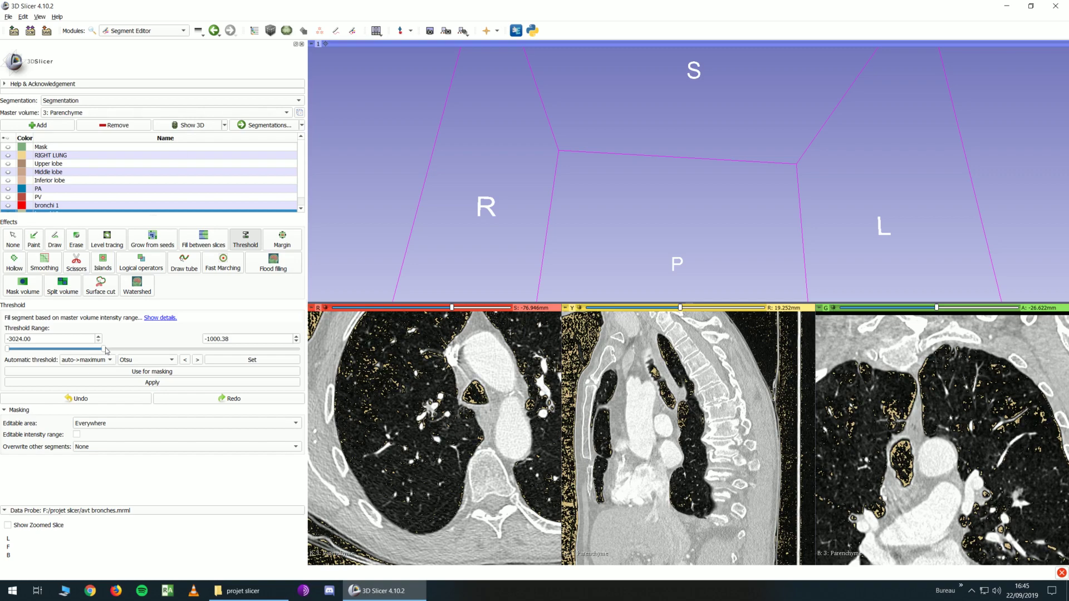
{"action": "left_click_drag", "start_coordinate": [100, 349], "coordinate": [111, 349]}
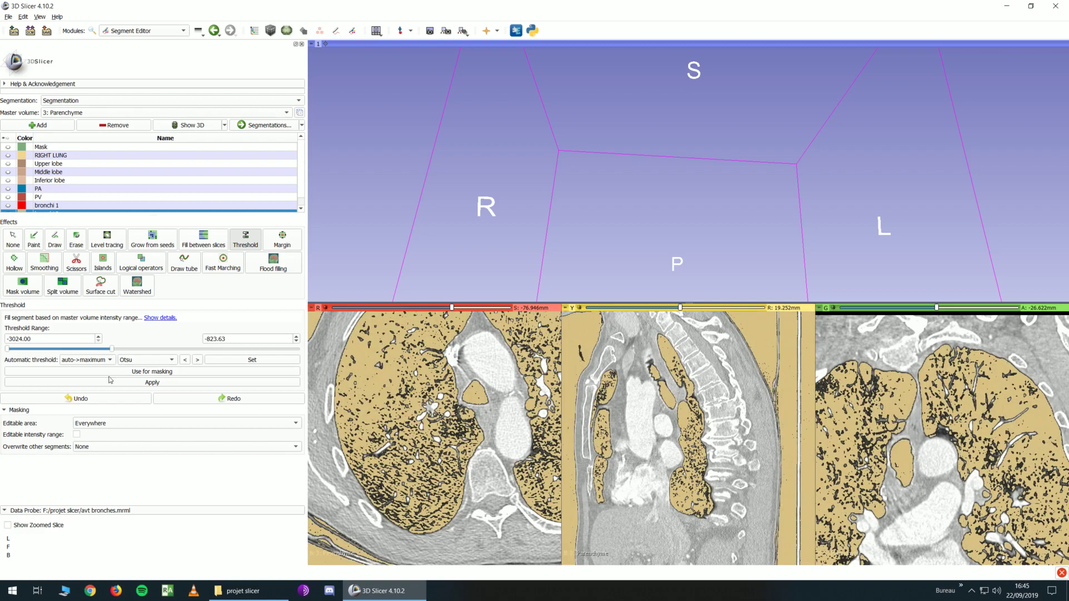
{"action": "left_click", "coordinate": [34, 238]}
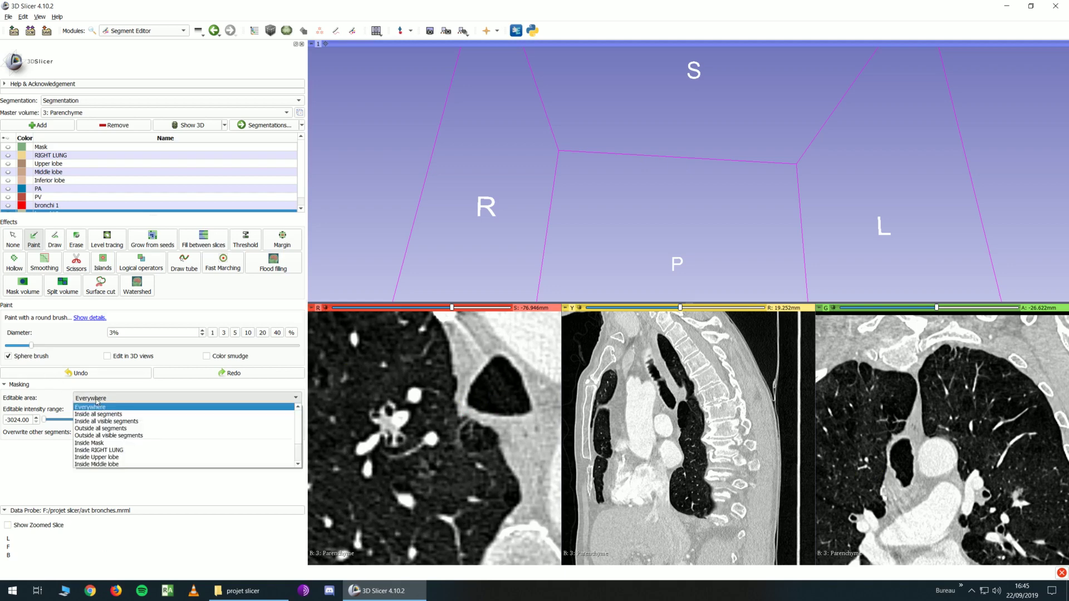
{"action": "mouse_move", "coordinate": [102, 443]}
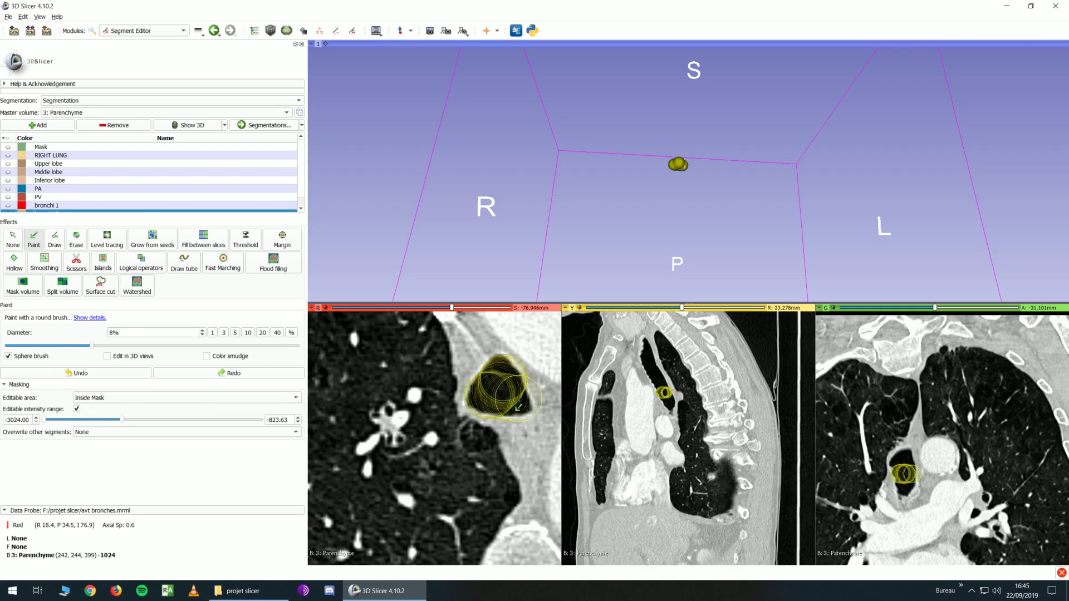
Step: Paint the main bronchus airway voxels into bronchi 2 in the axial slice
{"action": "left_click", "coordinate": [496, 410]}
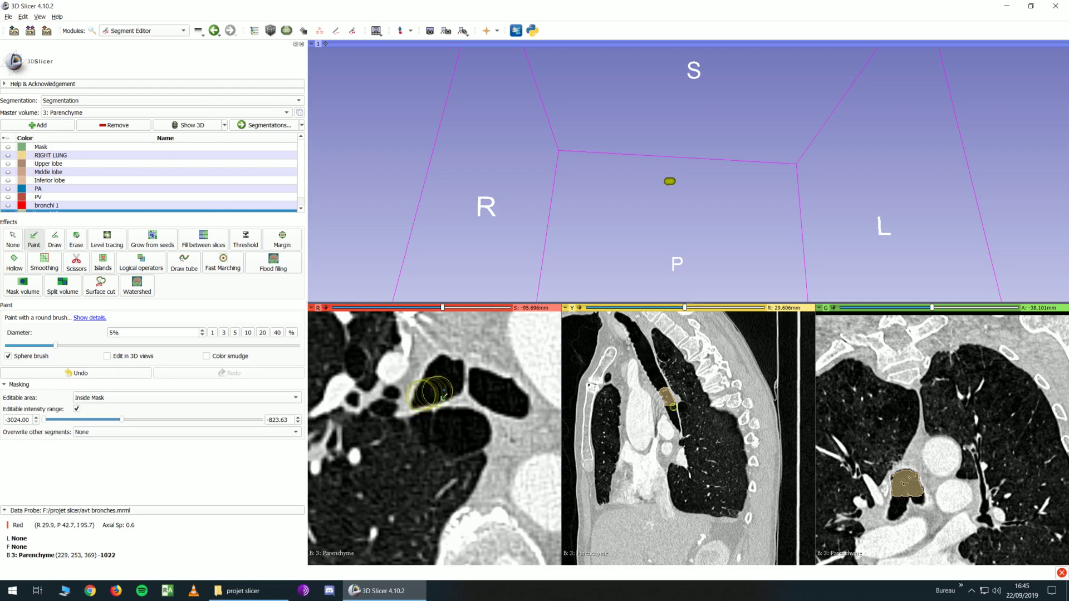
{"action": "left_click_drag", "start_coordinate": [434, 399], "coordinate": [525, 416]}
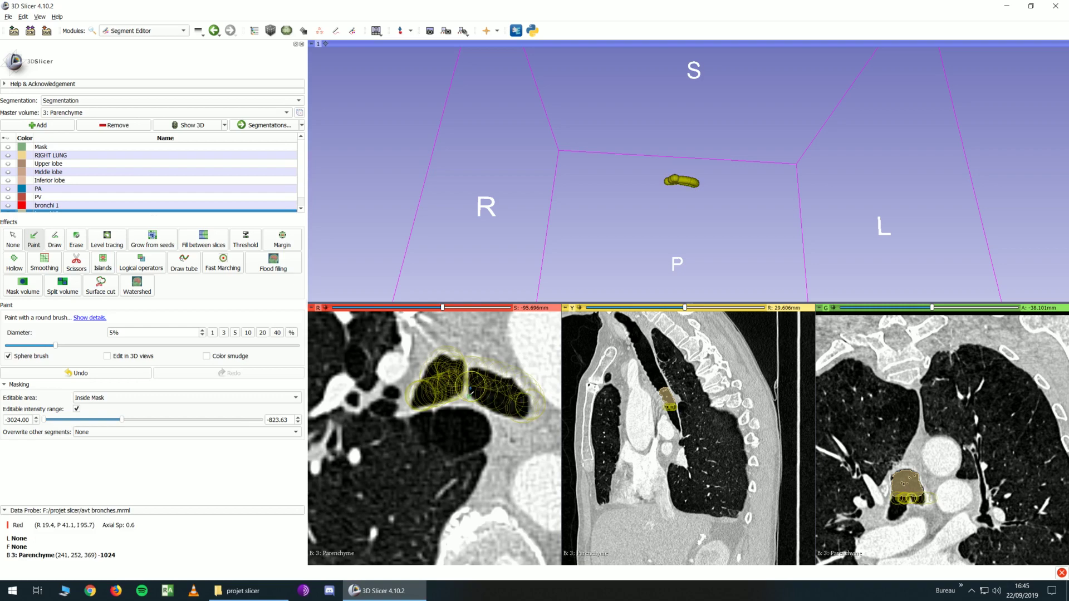
{"action": "scroll", "scroll_direction": "down", "scroll_amount": 3}
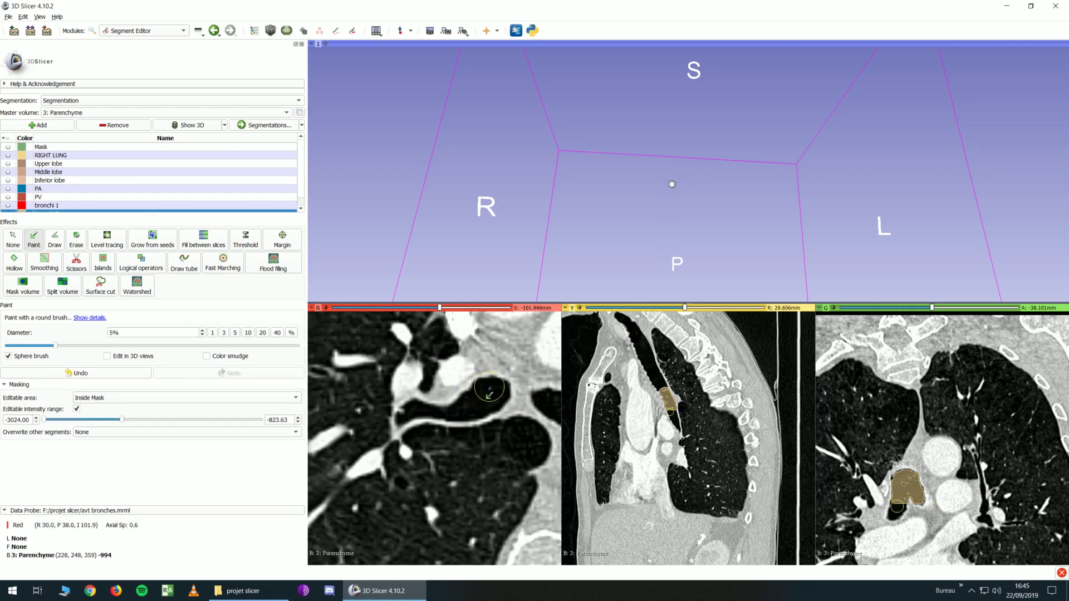
{"action": "left_click_drag", "start_coordinate": [488, 389], "coordinate": [471, 406]}
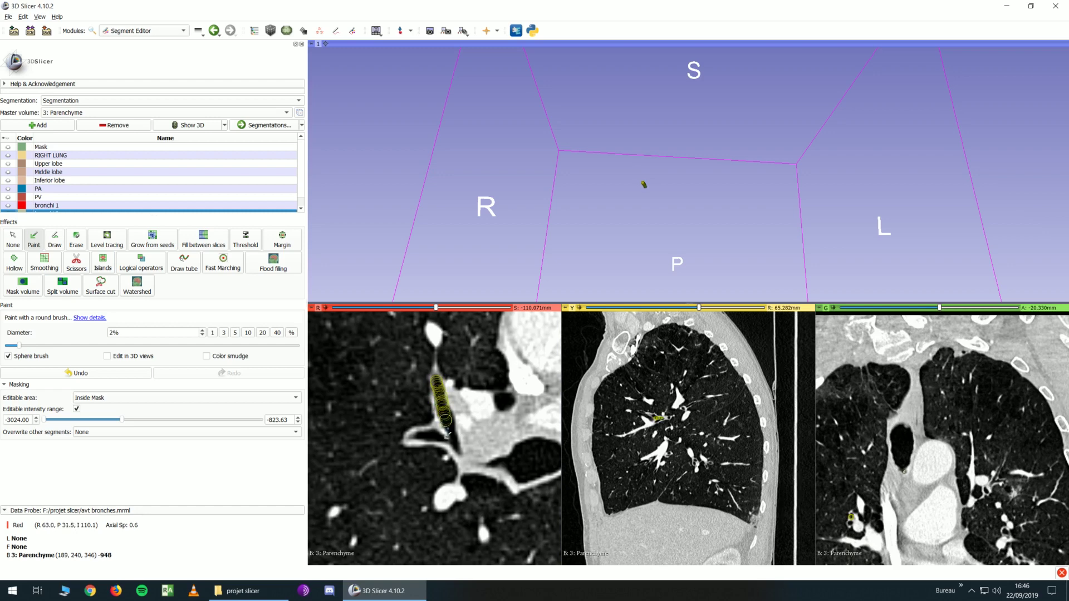
Step: Paint the small airway branch into bronchi 2 on further slices
{"action": "left_click_drag", "start_coordinate": [444, 382], "coordinate": [450, 440]}
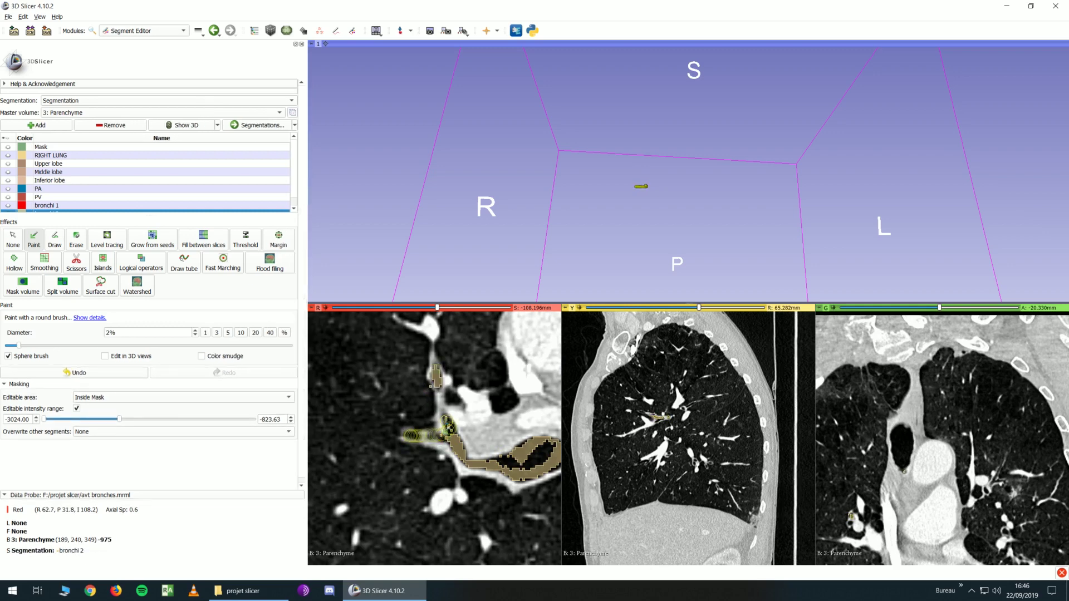
{"action": "scroll", "scroll_direction": "down", "scroll_amount": 3}
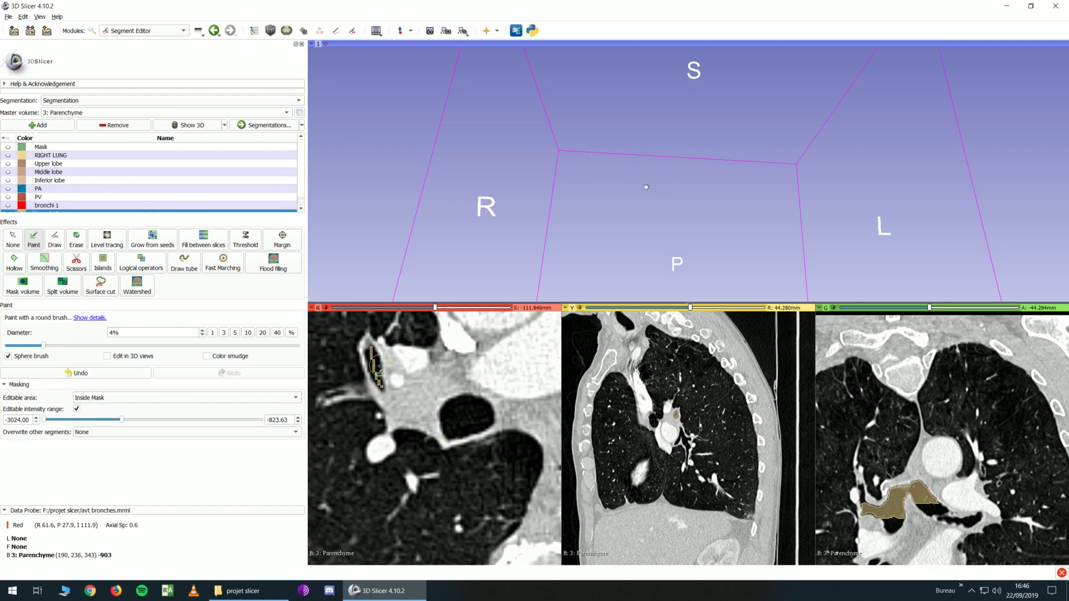
{"action": "left_click", "coordinate": [374, 368]}
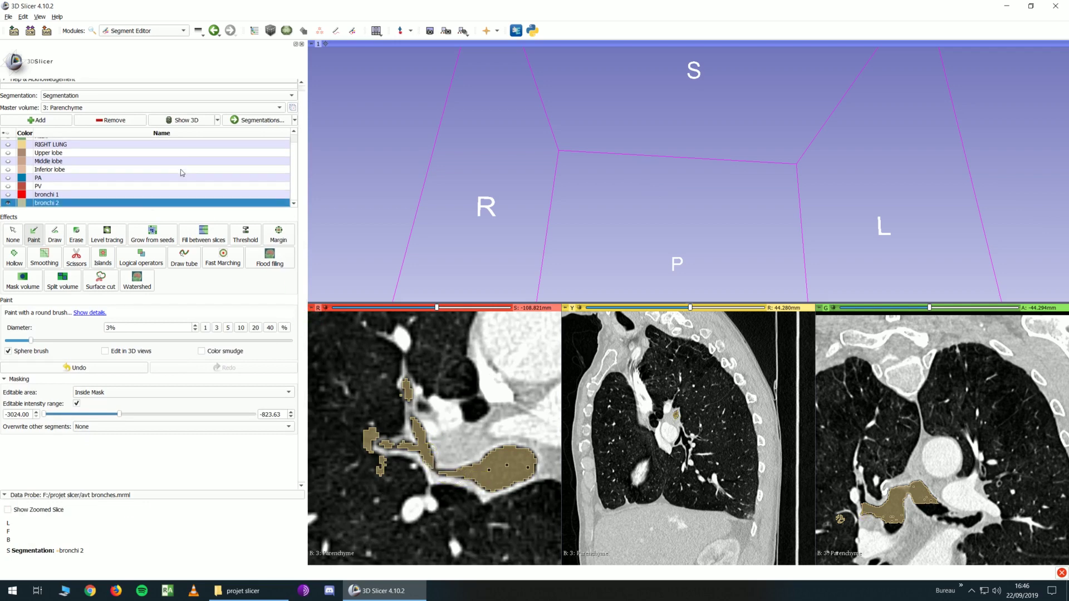
{"action": "mouse_move", "coordinate": [521, 134]}
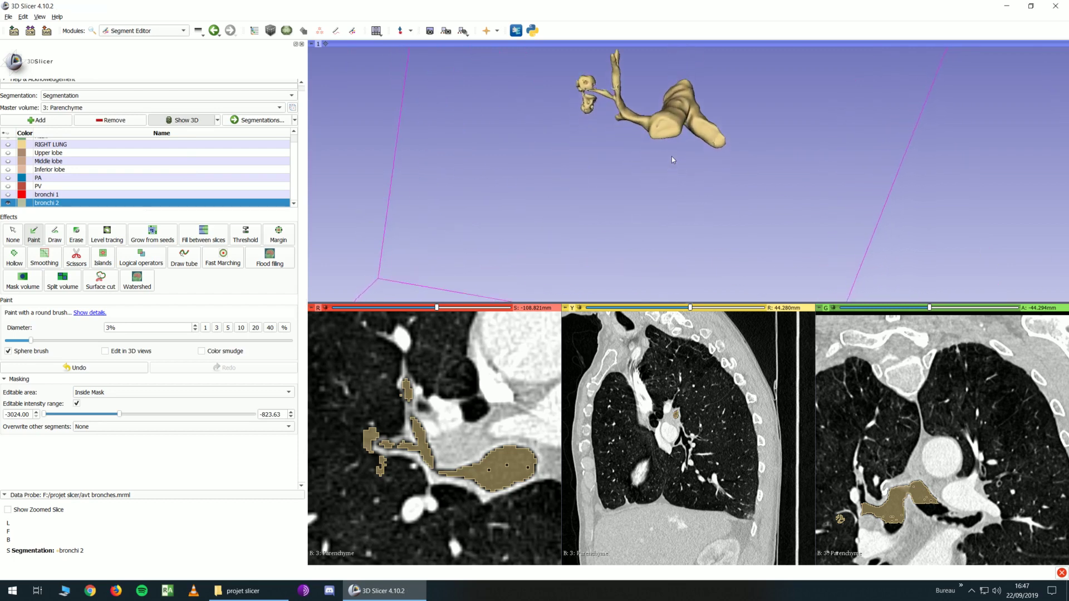
Step: Choose the Islands effect and orbit the 3D view of the airways
{"action": "left_click", "coordinate": [103, 257]}
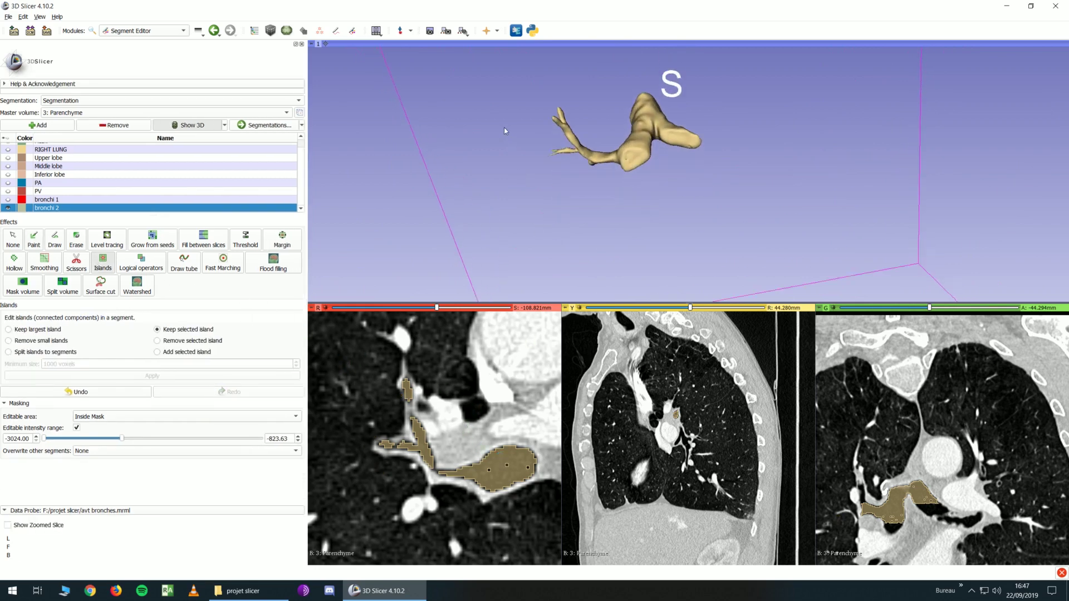
{"action": "left_click_drag", "start_coordinate": [671, 122], "coordinate": [546, 232]}
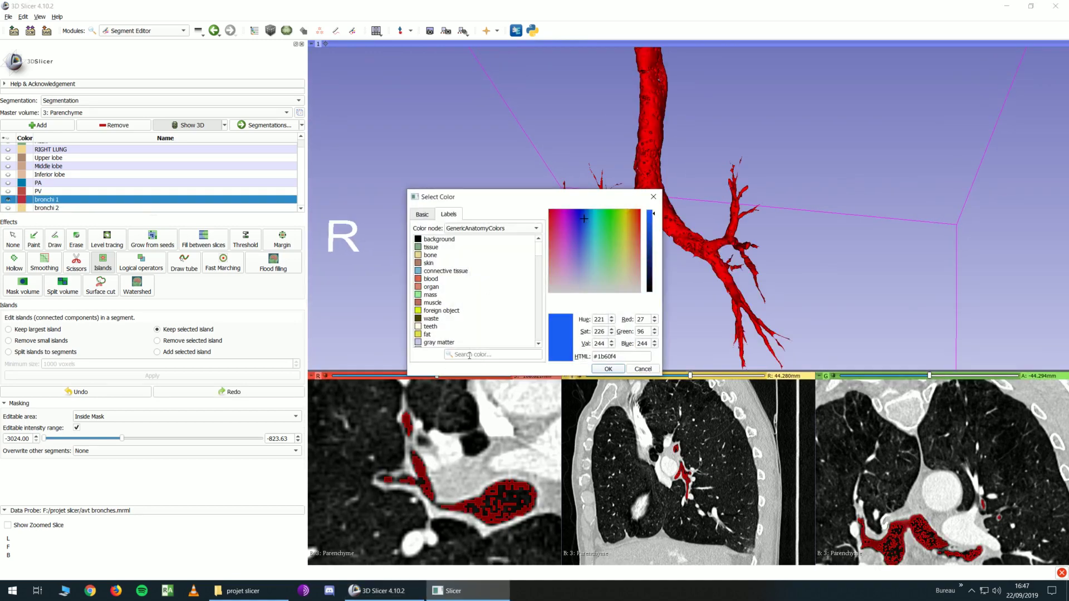
Step: Search 'bron' in the colour chooser and set bronchi 1 to light blue
{"action": "type", "text": "bronchi 1"}
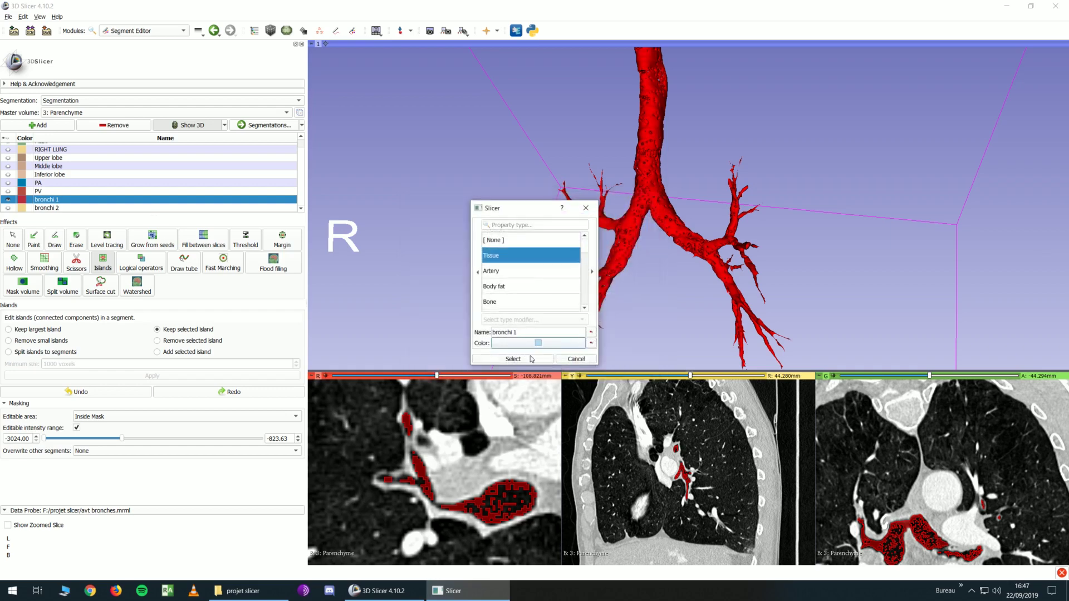
{"action": "left_click", "coordinate": [513, 359]}
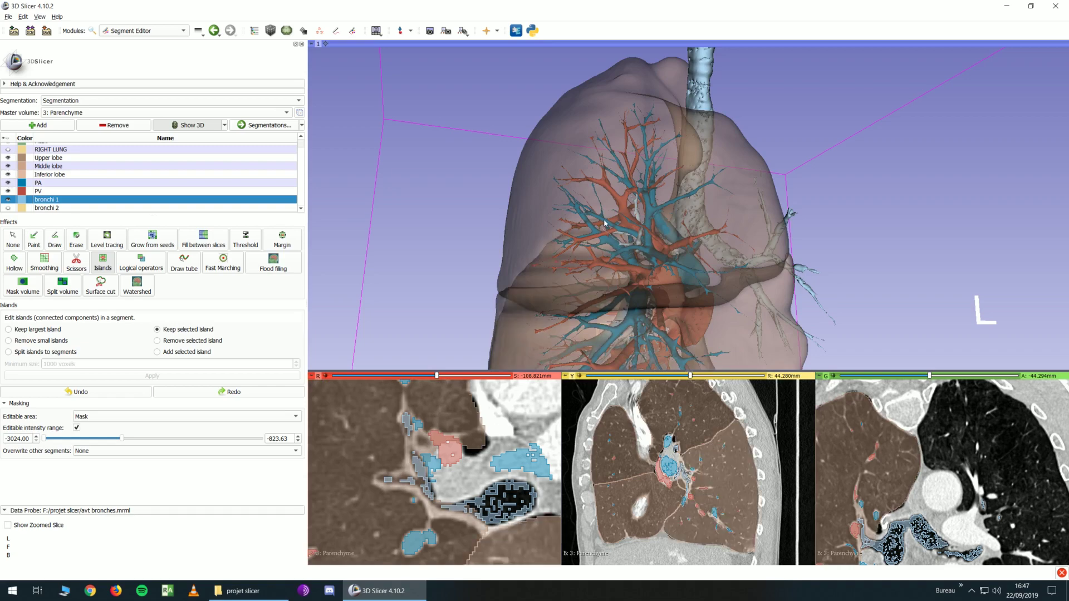
Step: Orbit the lungs to a side view and select Smoothing with Closing (fill holes), 3 mm kernel
{"action": "left_click_drag", "start_coordinate": [603, 224], "coordinate": [658, 370]}
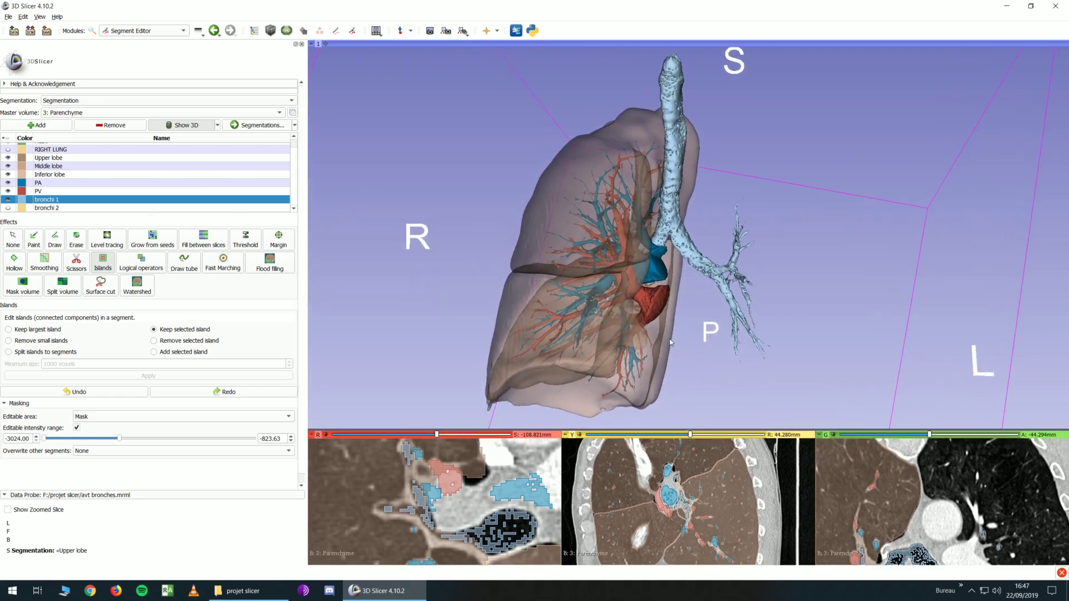
{"action": "left_click", "coordinate": [44, 261]}
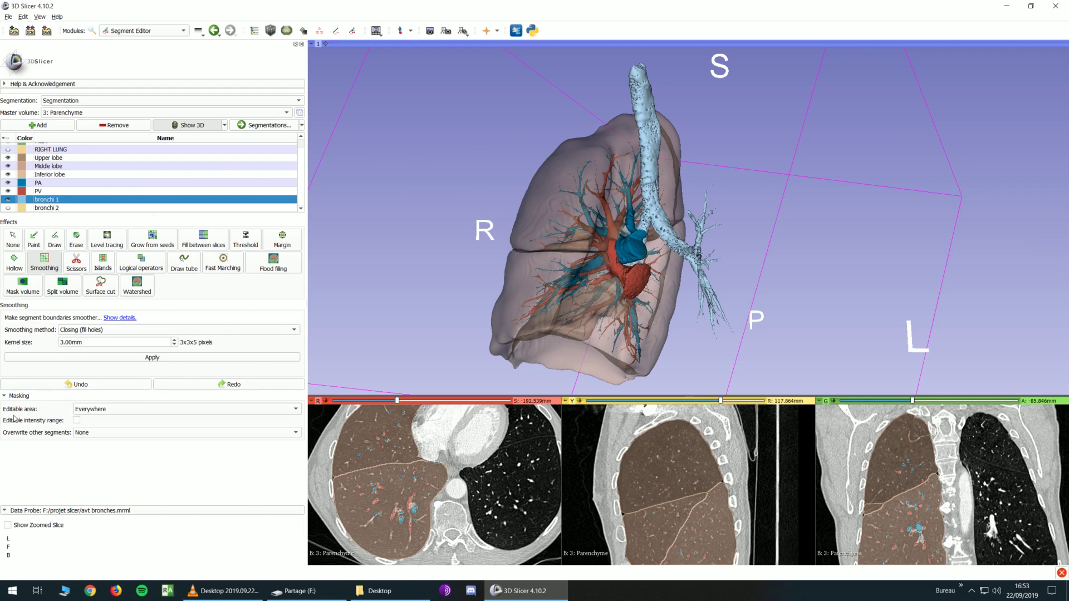
{"action": "mouse_move", "coordinate": [49, 437]}
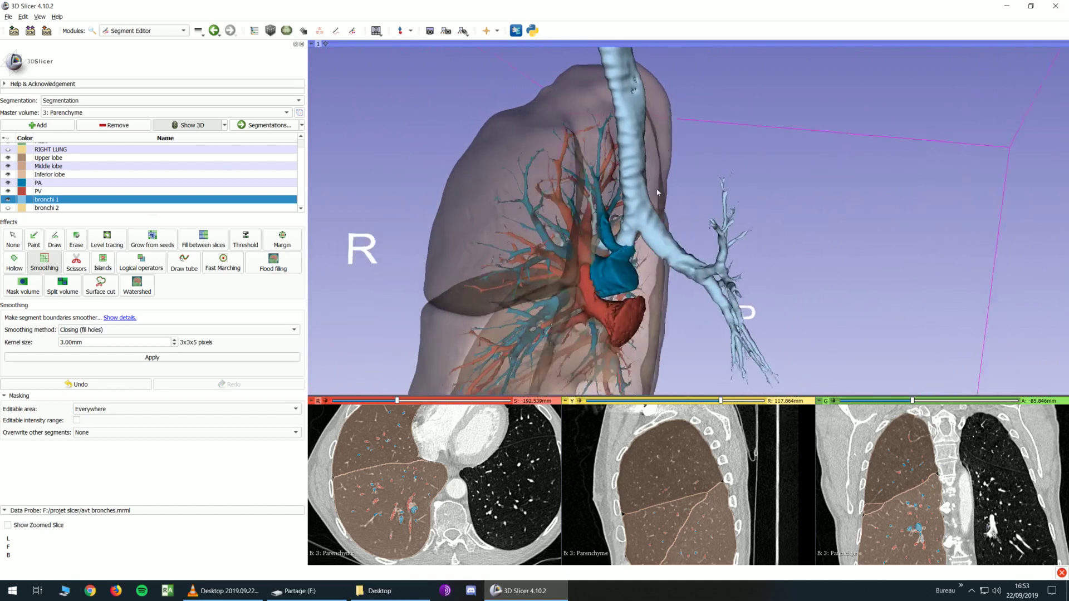
Step: Confirm Closing (fill holes) as the smoothing method for bronchi 1
{"action": "left_click_drag", "start_coordinate": [658, 192], "coordinate": [631, 198]}
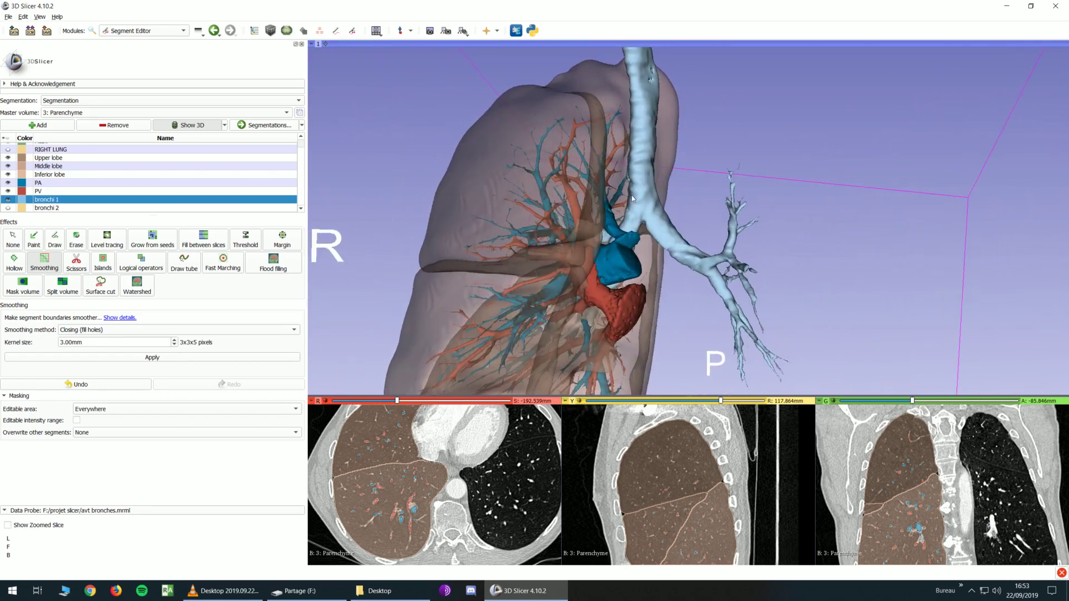
{"action": "left_click", "coordinate": [179, 329]}
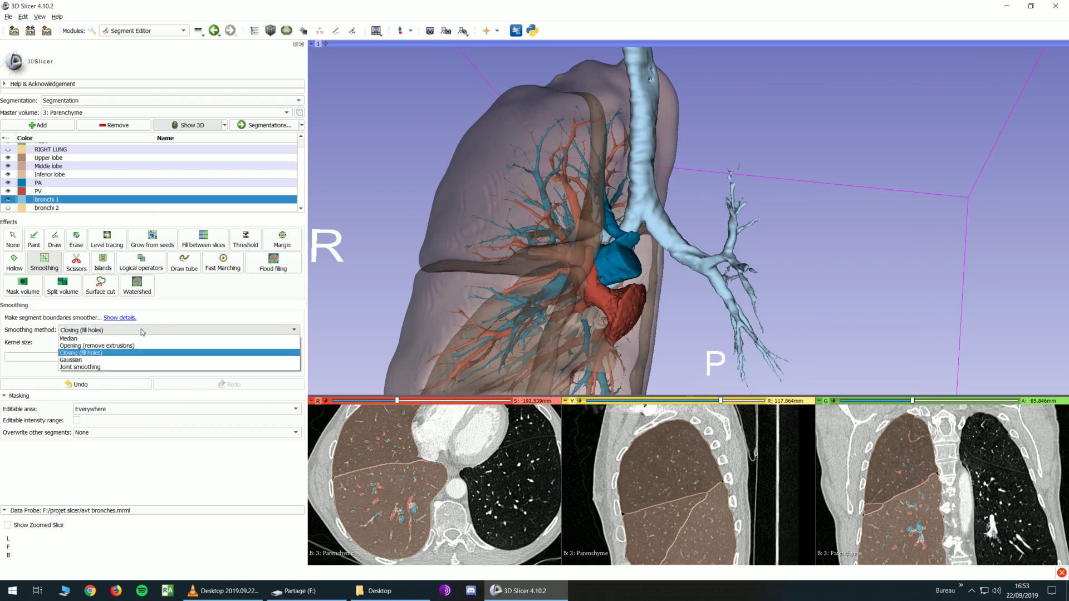
{"action": "left_click", "coordinate": [80, 353]}
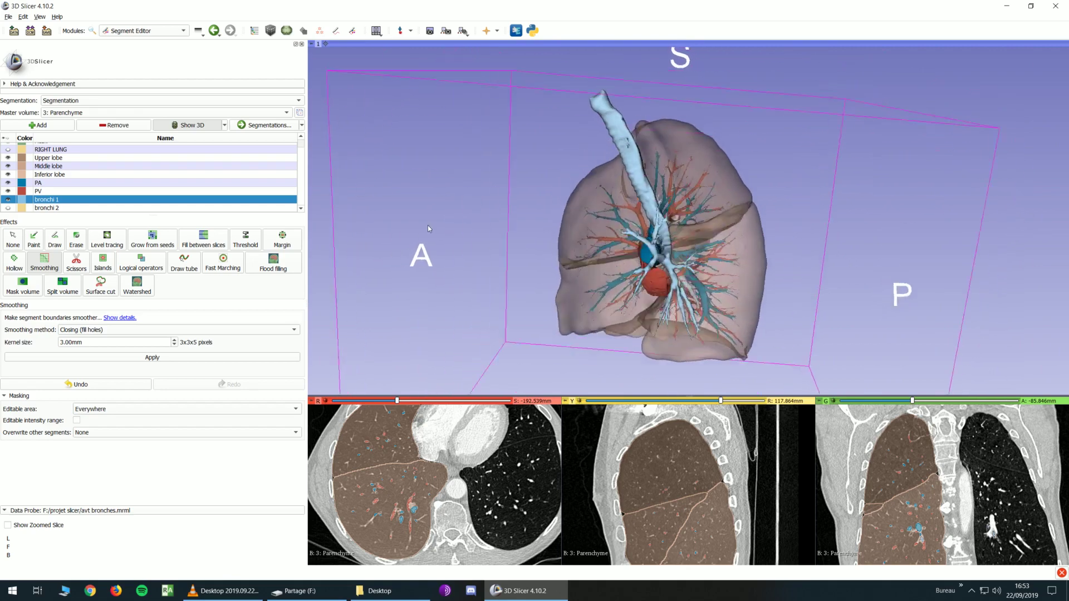
Step: Review the smoothed airways from the side, enlarge slice views, and move the axial slice down
{"action": "left_click_drag", "start_coordinate": [428, 229], "coordinate": [639, 210]}
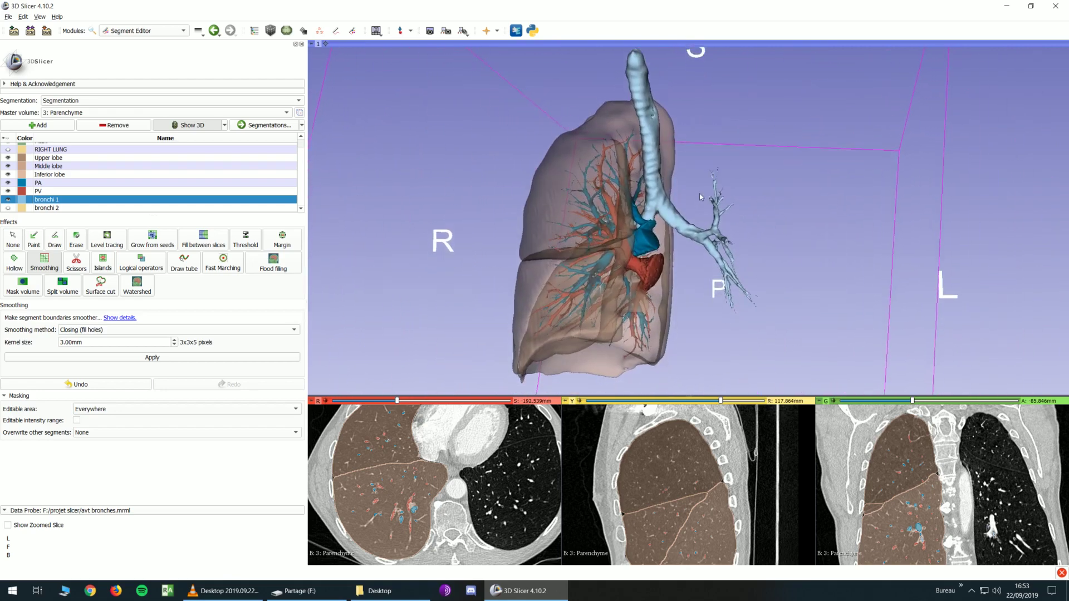
{"action": "left_click_drag", "start_coordinate": [699, 198], "coordinate": [706, 321]}
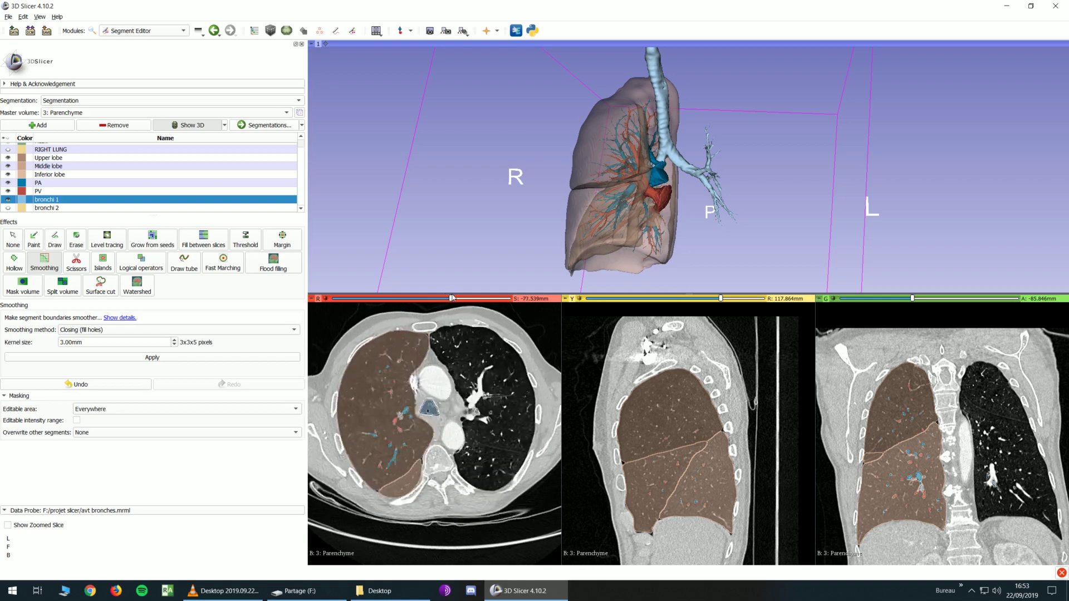
{"action": "left_click_drag", "start_coordinate": [452, 298], "coordinate": [401, 299]}
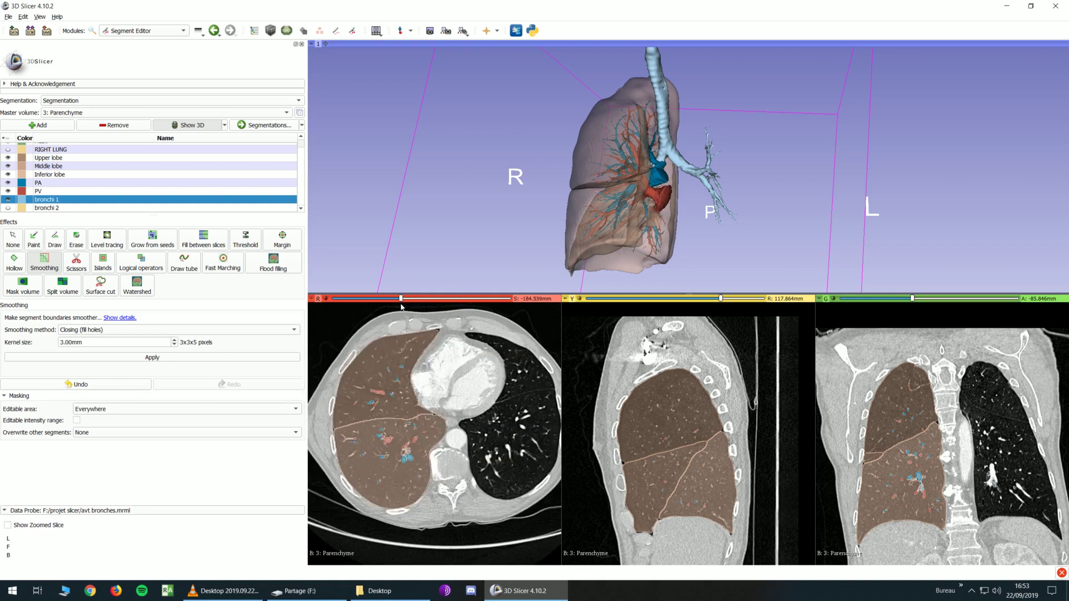